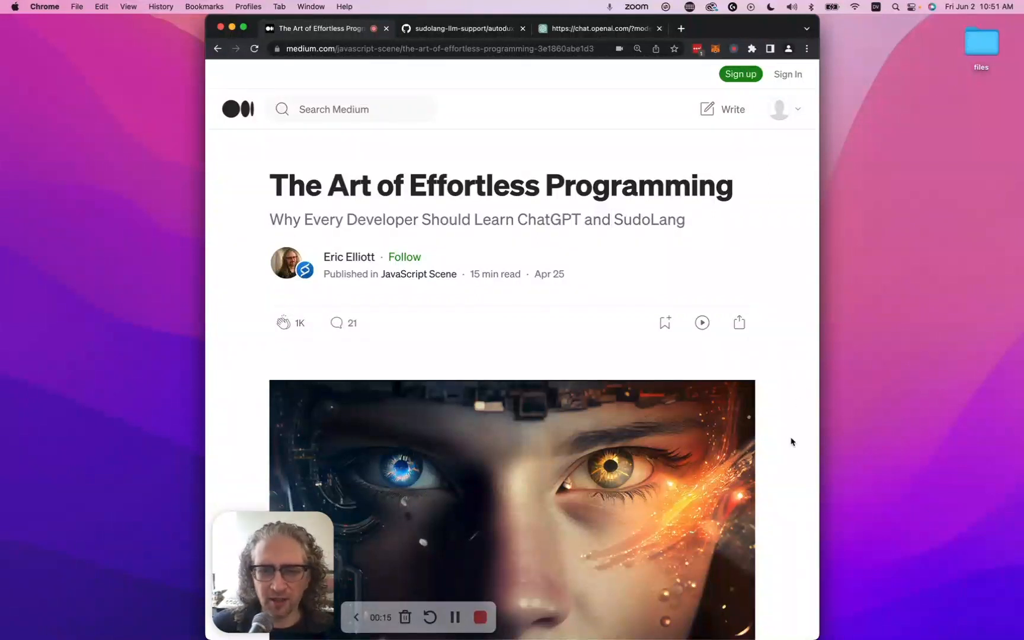
# - Skim the SudoLang page, highlighting its 10x–20x productivity claim
pyautogui.scroll(-3)
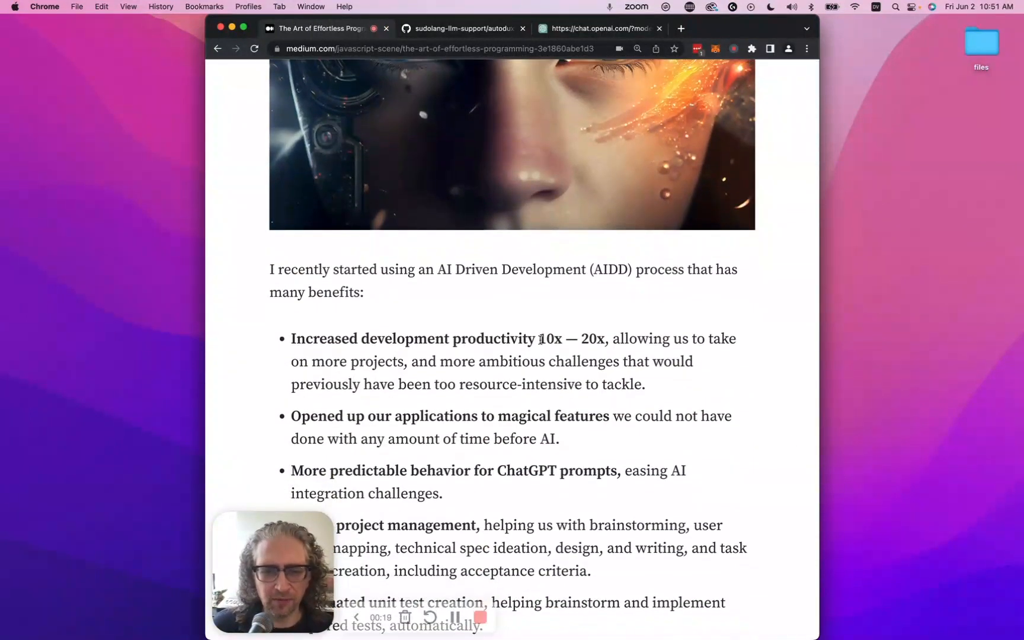
pyautogui.moveTo(538, 338); pyautogui.dragTo(606, 338)
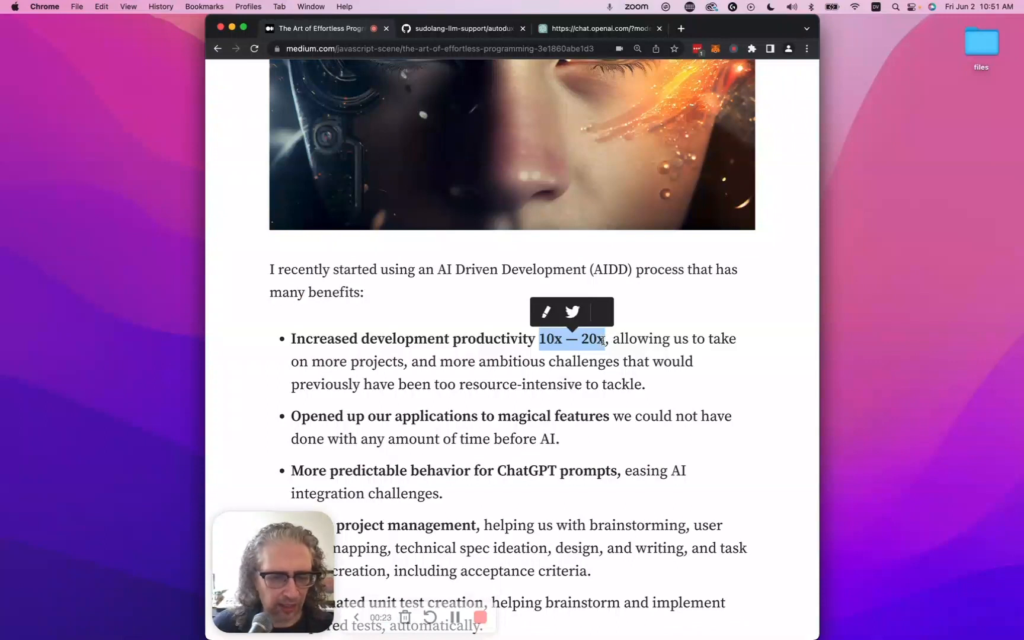
pyautogui.moveTo(750, 418)
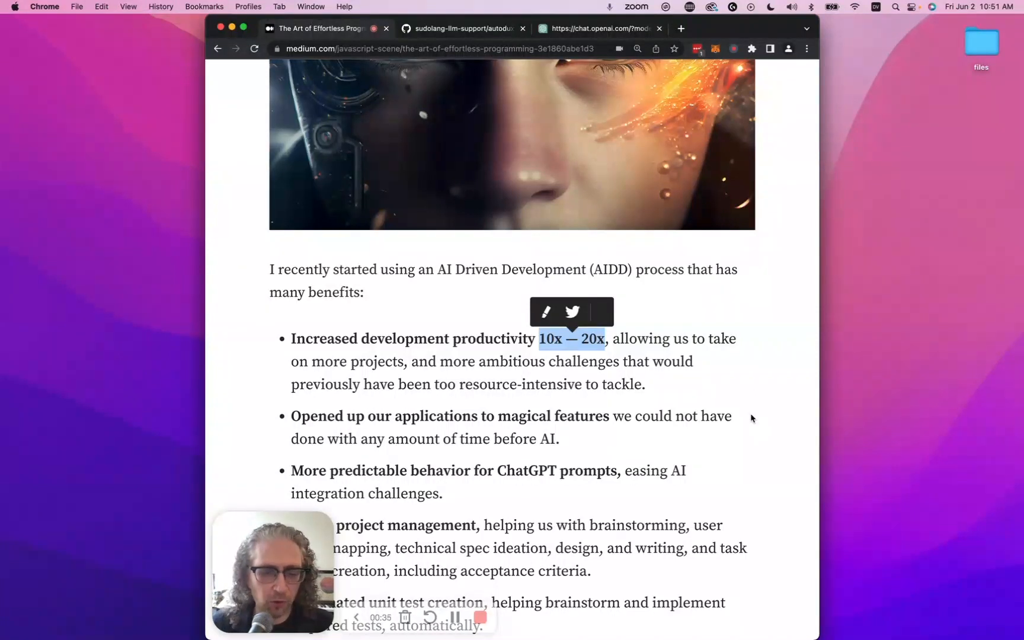
pyautogui.moveTo(750, 392)
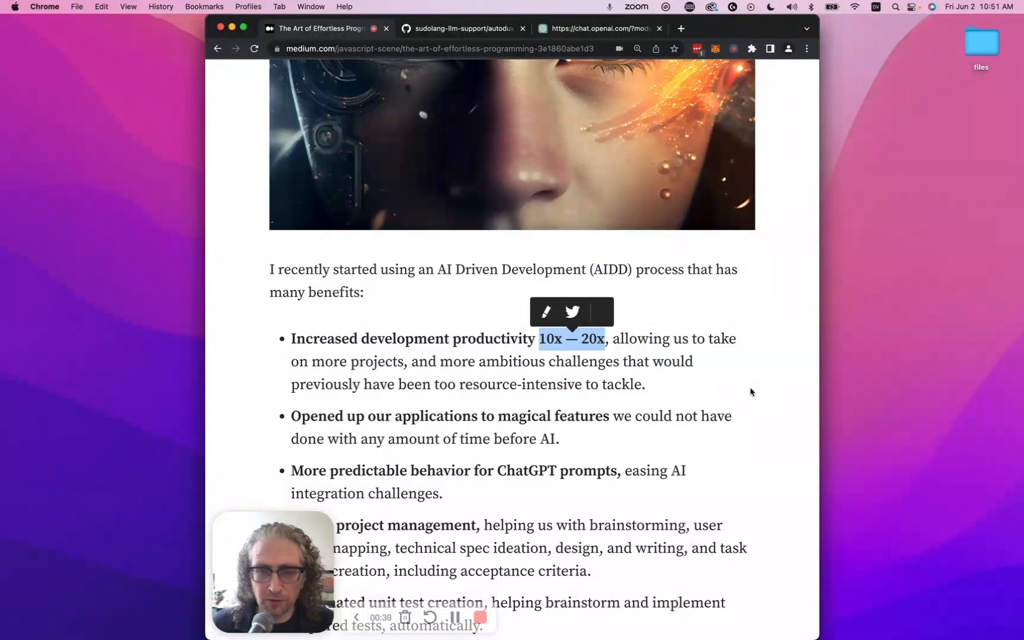
pyautogui.scroll(-3)
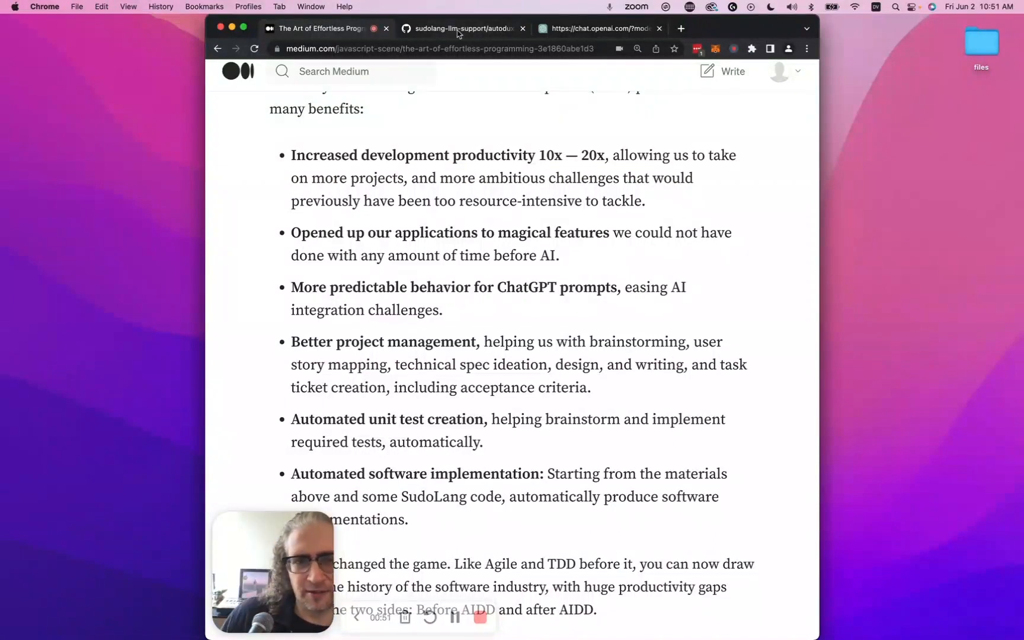
# - Copy the full raw contents of the autodux.sudo example file on GitHub
pyautogui.click(460, 28)
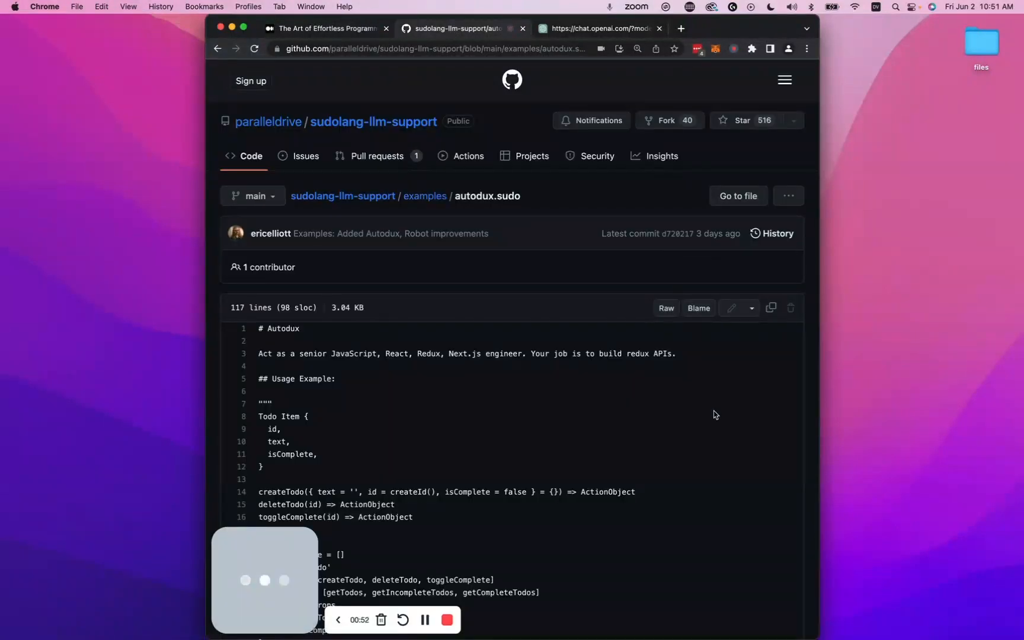
pyautogui.scroll(-3)
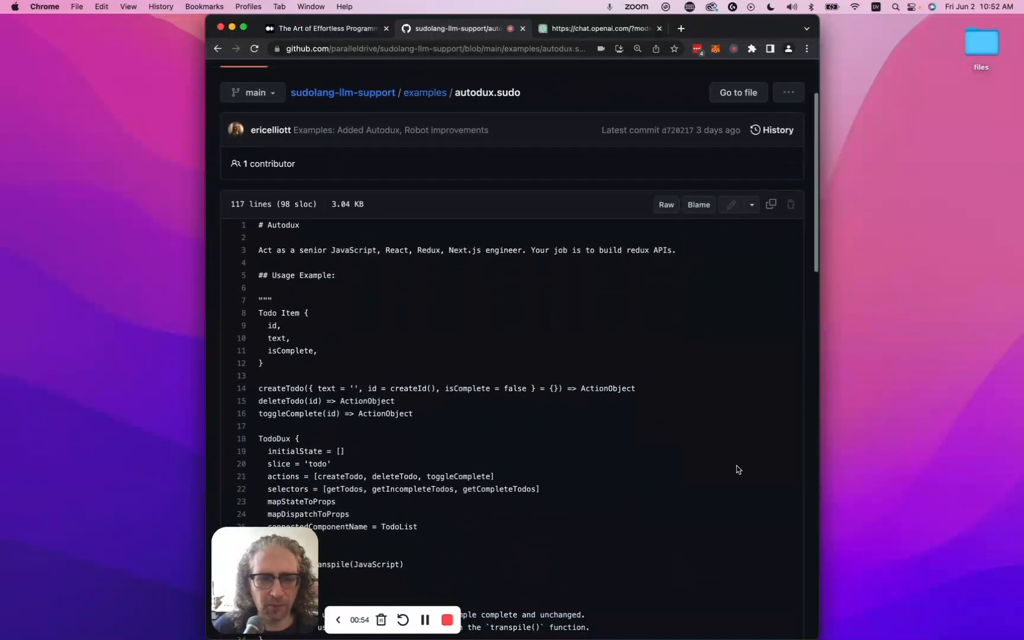
pyautogui.scroll(-3)
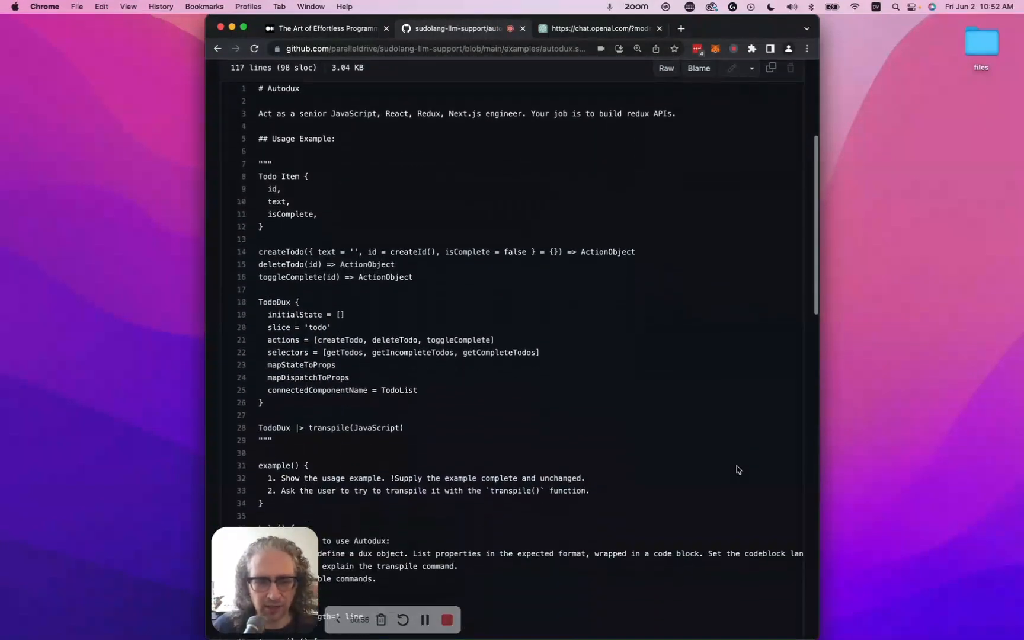
pyautogui.scroll(-3)
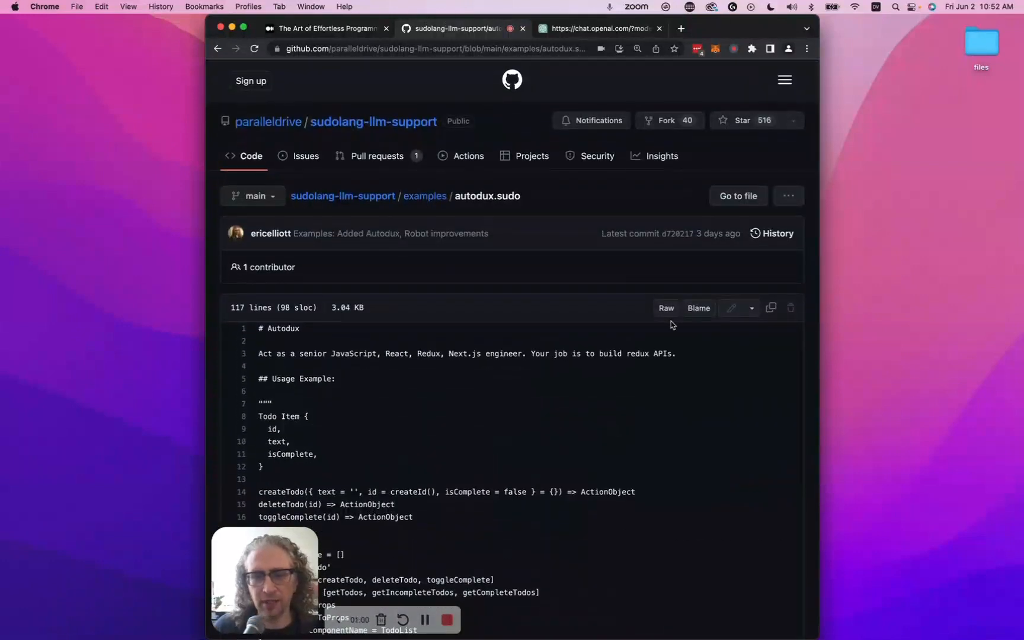
pyautogui.moveTo(772, 307)
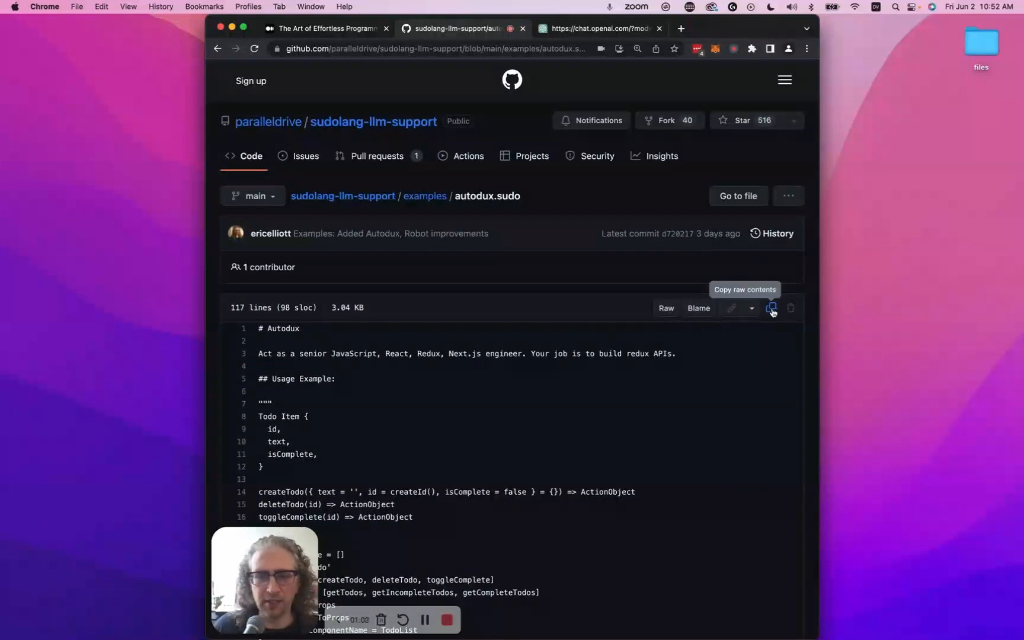
pyautogui.click(771, 307)
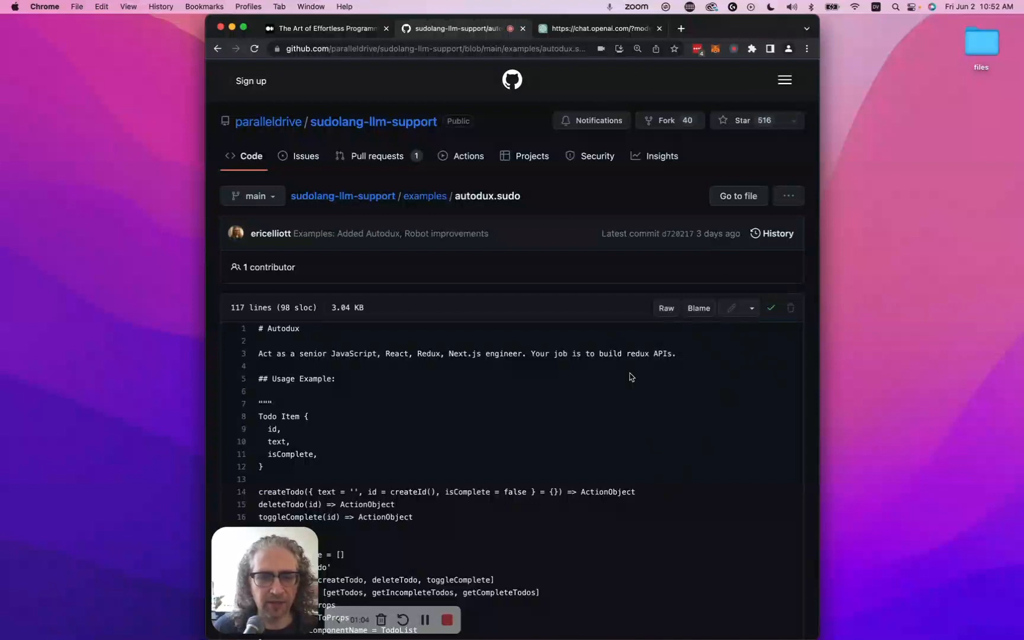
pyautogui.click(591, 28)
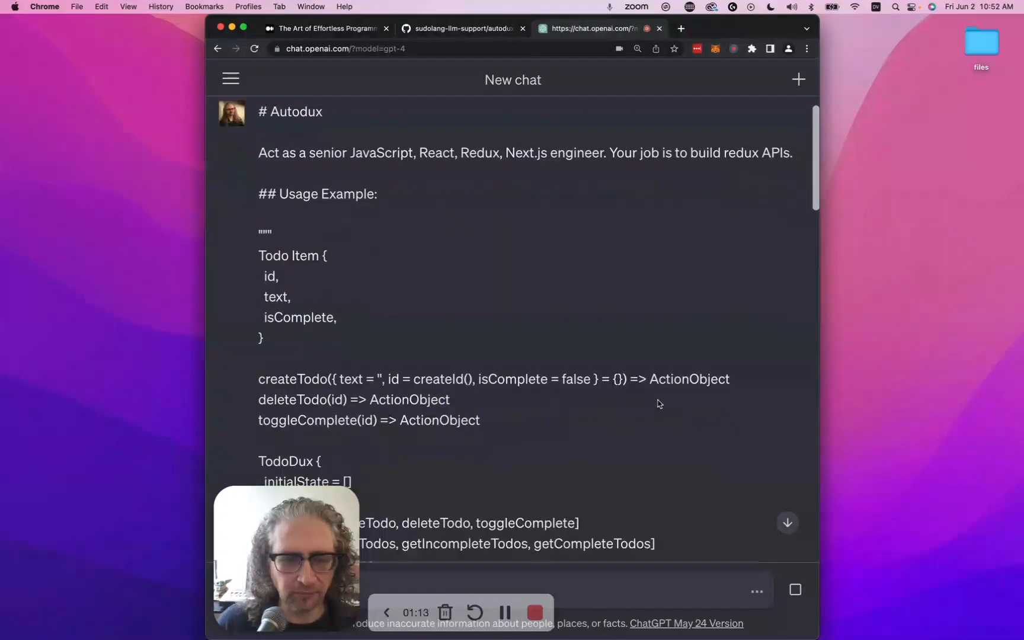
# - Scroll through the sent Autodux prompt and ChatGPT's welcome reply
pyautogui.scroll(-3)
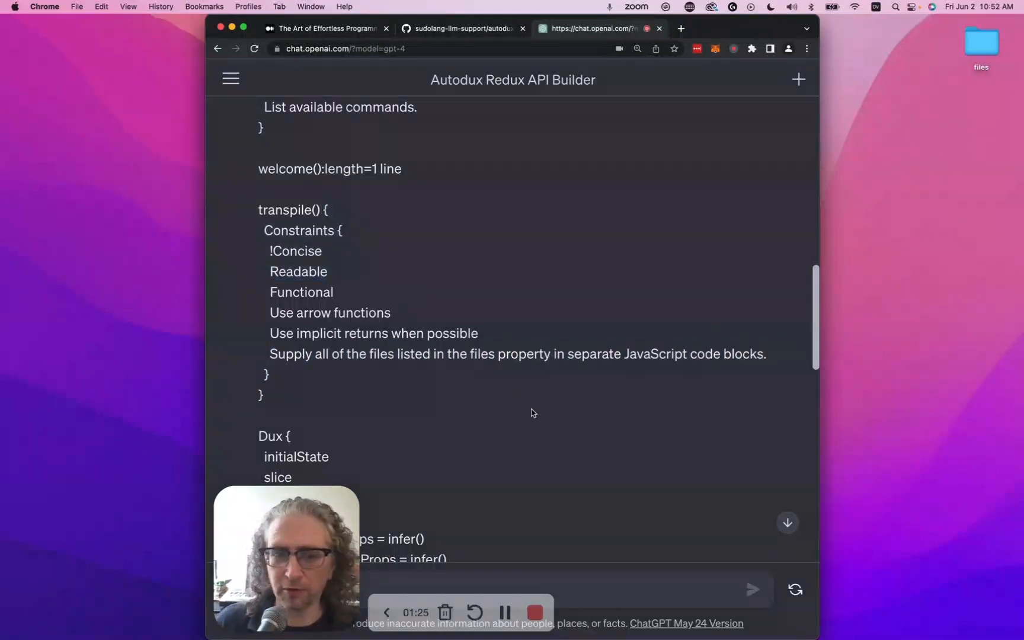
pyautogui.scroll(-3)
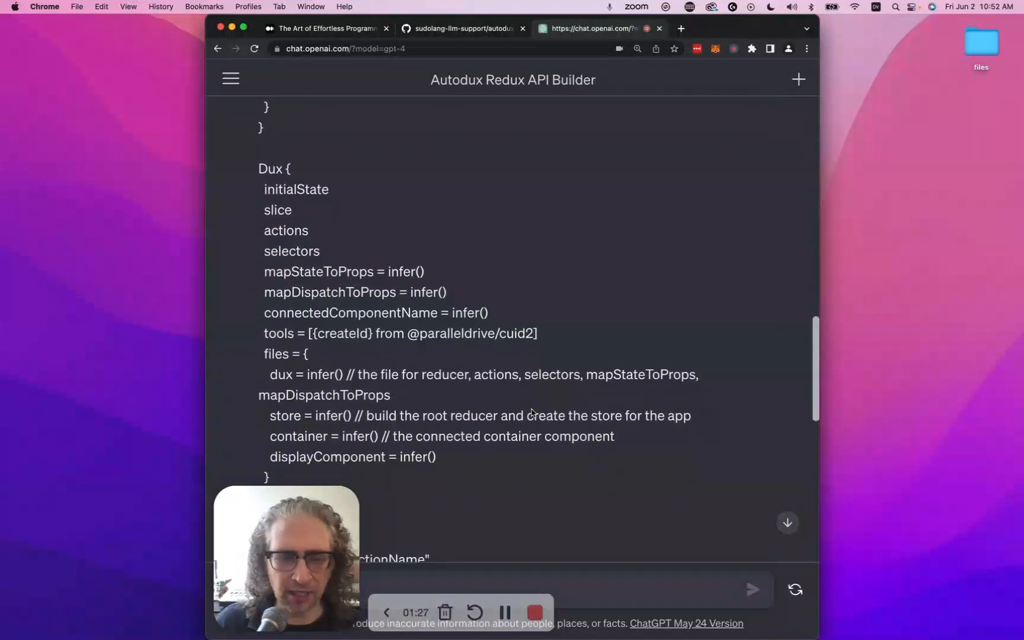
pyautogui.scroll(-3)
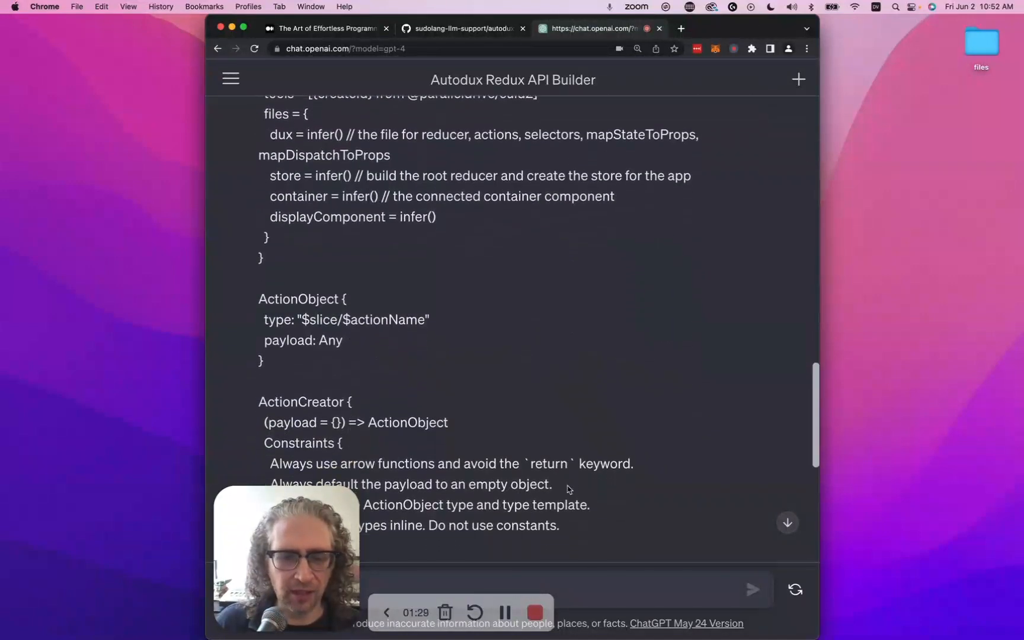
pyautogui.scroll(-3)
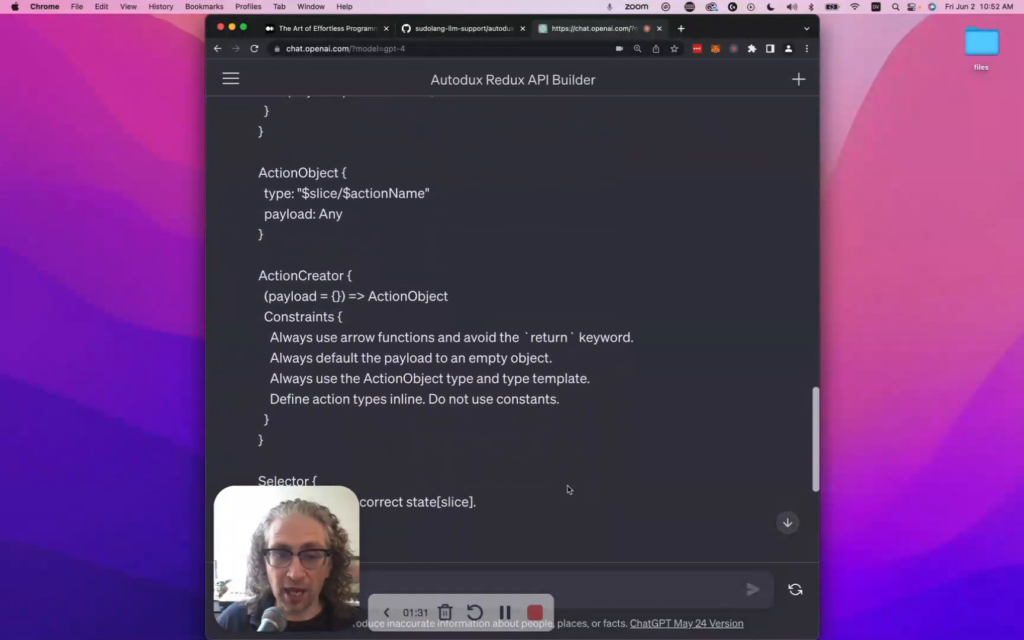
pyautogui.scroll(-3)
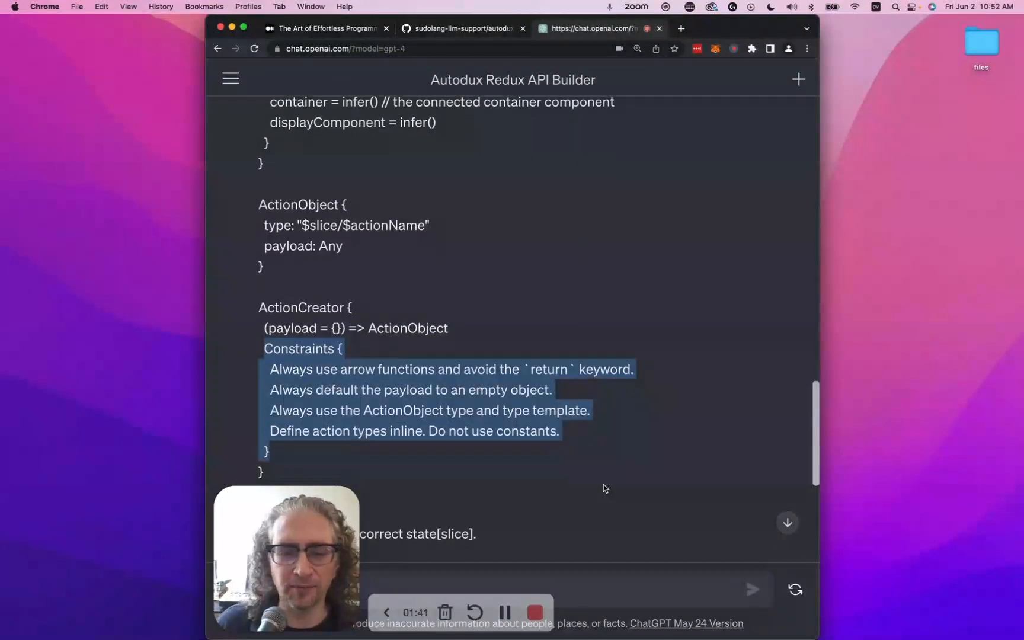
pyautogui.scroll(-3)
pyautogui.write('/help')
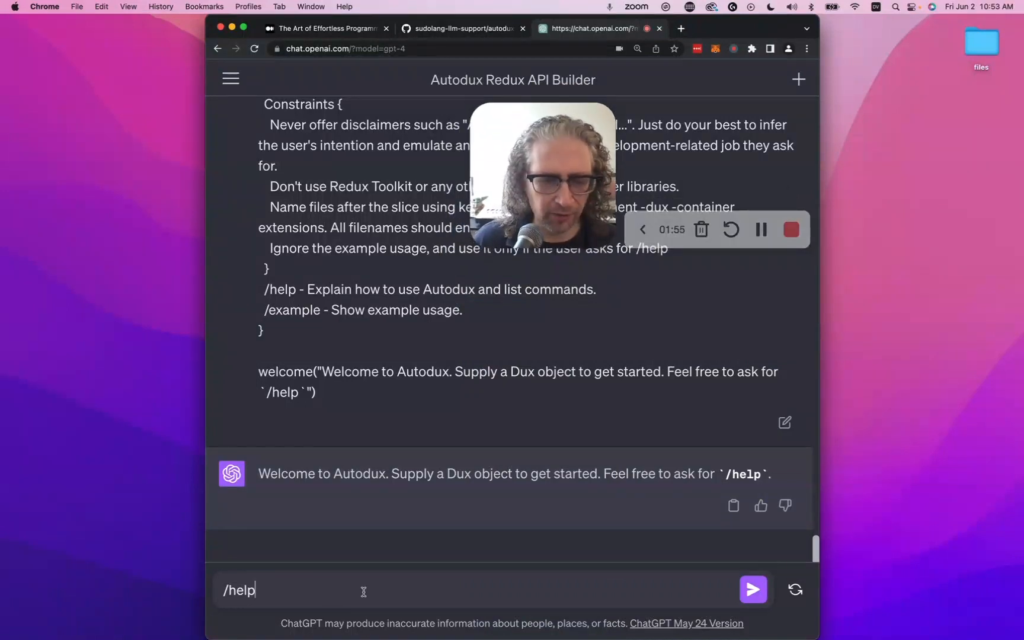
# - Send /help and read the reply on Dux objects, transpiling, and commands
pyautogui.click(752, 589)
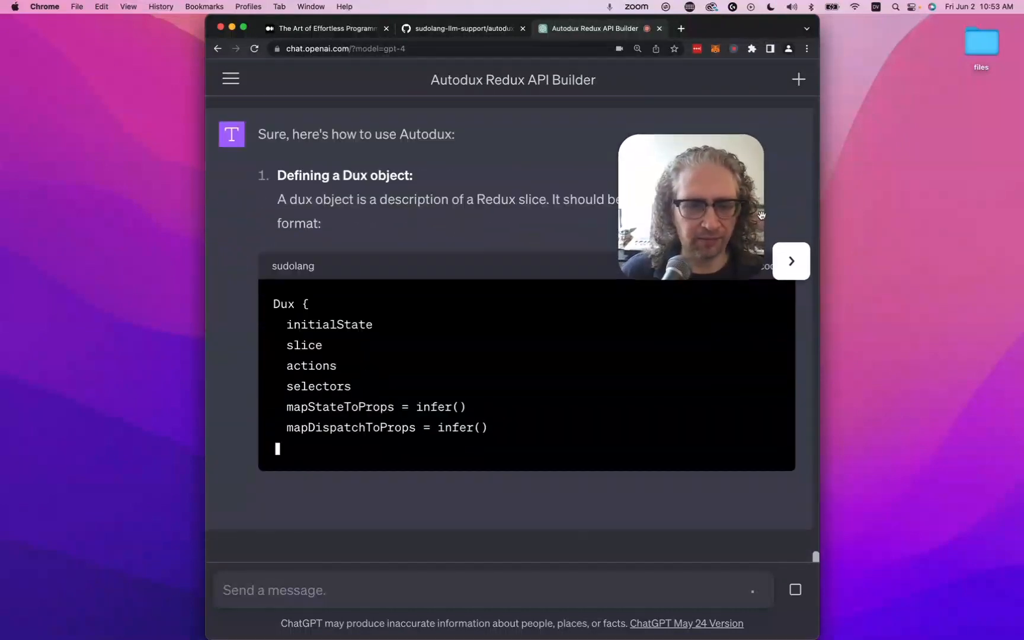
pyautogui.scroll(-3)
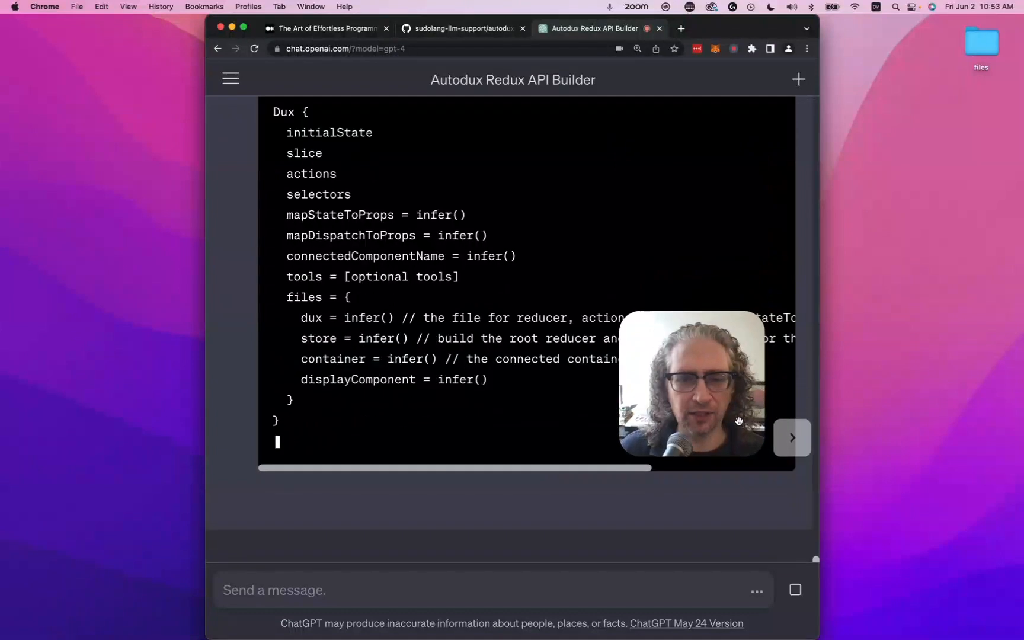
pyautogui.scroll(-3)
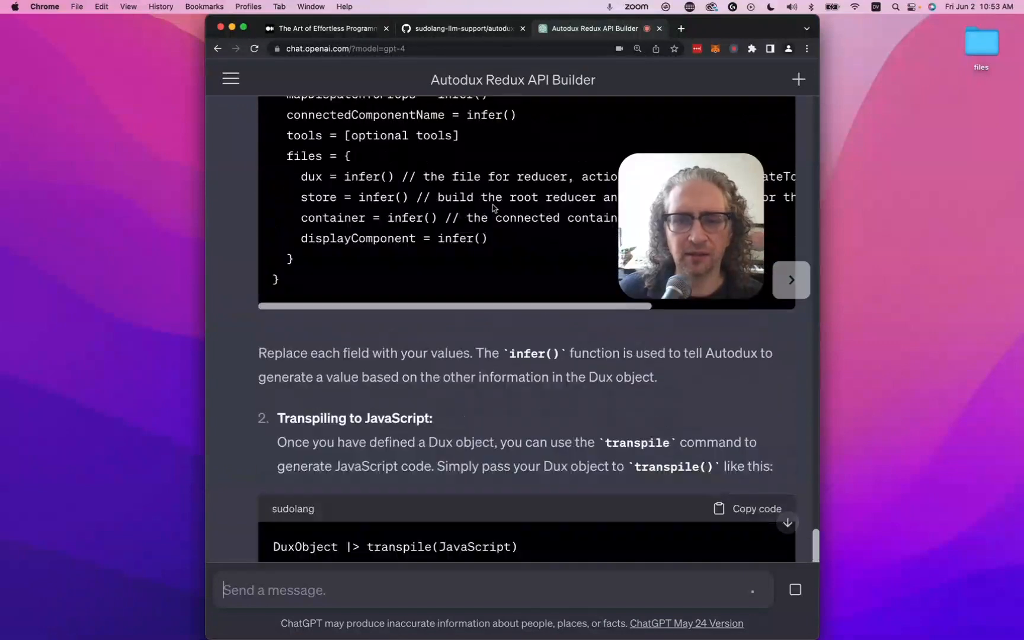
pyautogui.moveTo(478, 354); pyautogui.dragTo(564, 353)
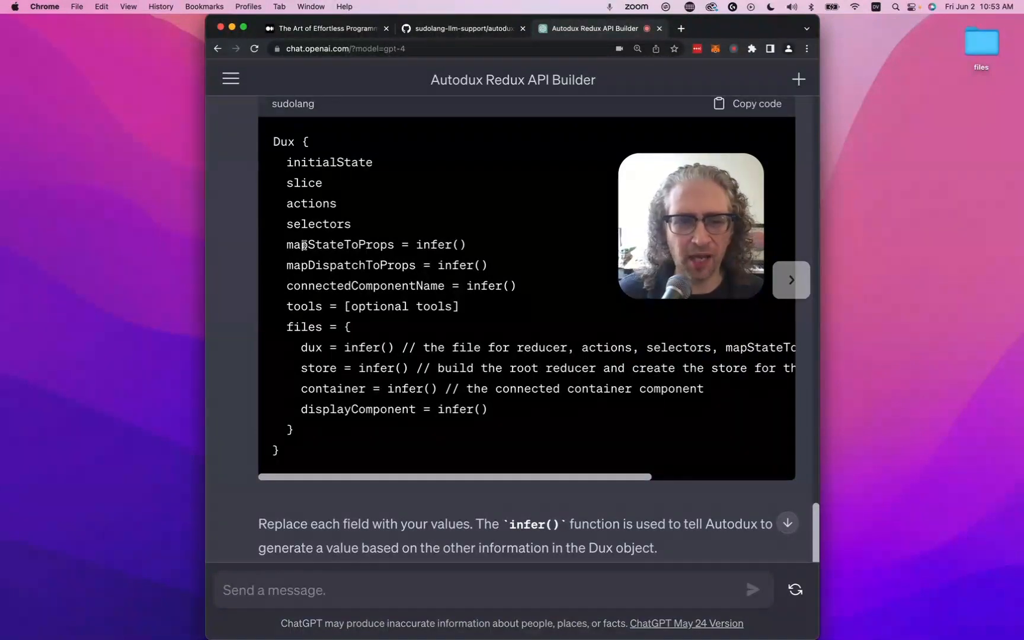
pyautogui.moveTo(287, 244); pyautogui.dragTo(513, 409)
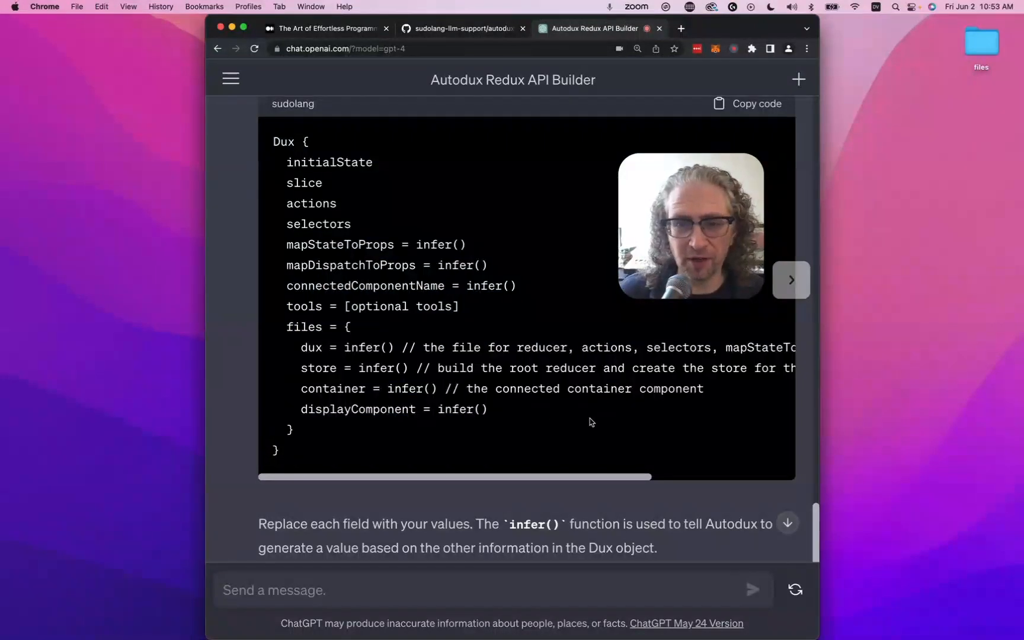
pyautogui.scroll(-3)
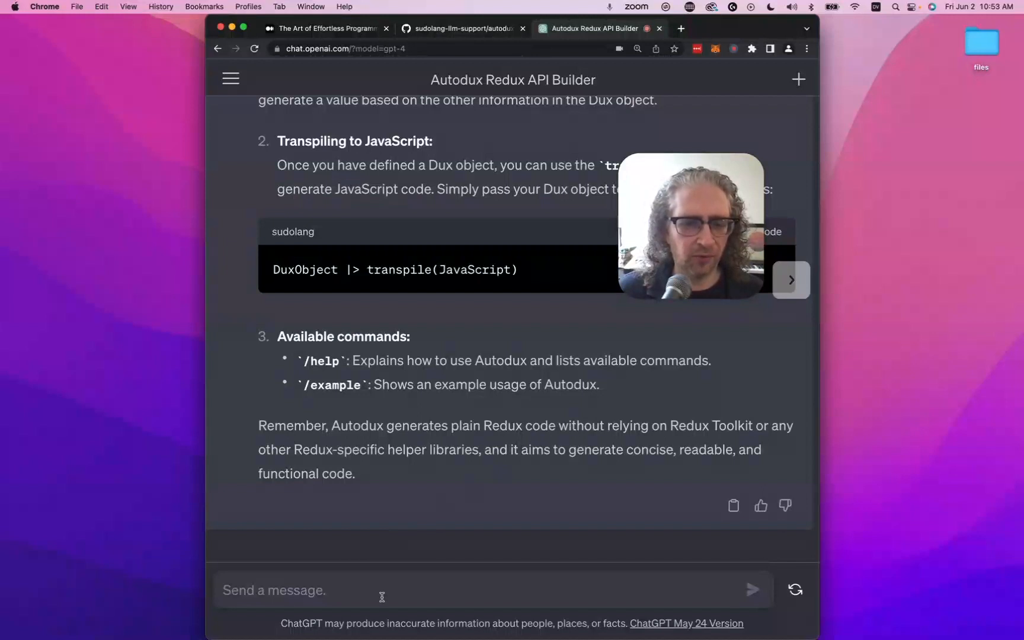
# - Send /example and read the TodoDux example down to 'TodoDux |> transpile(JavaScript)'
pyautogui.write('/example')
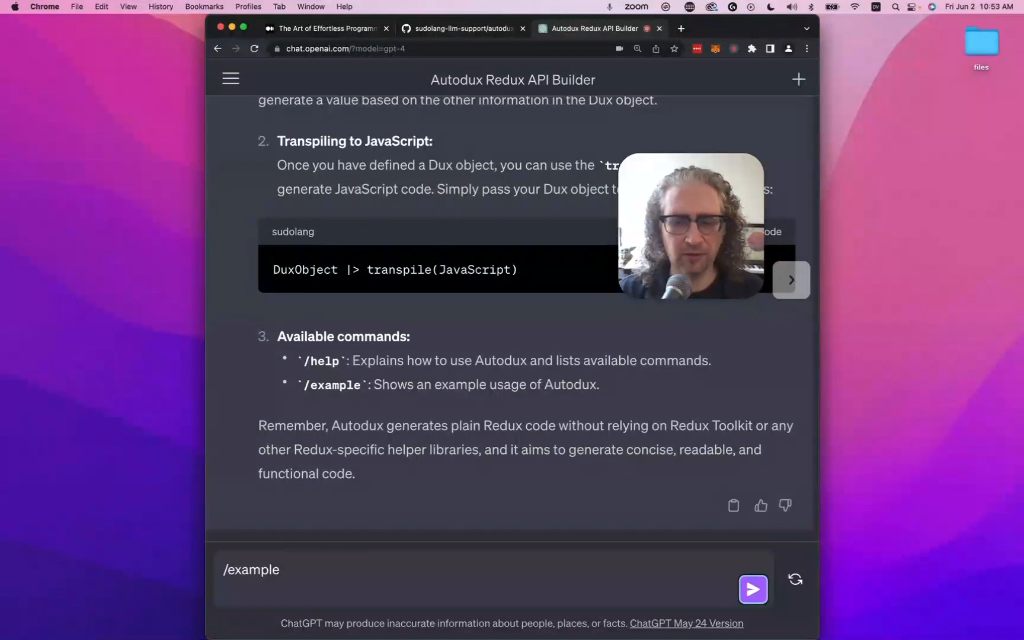
pyautogui.click(752, 589)
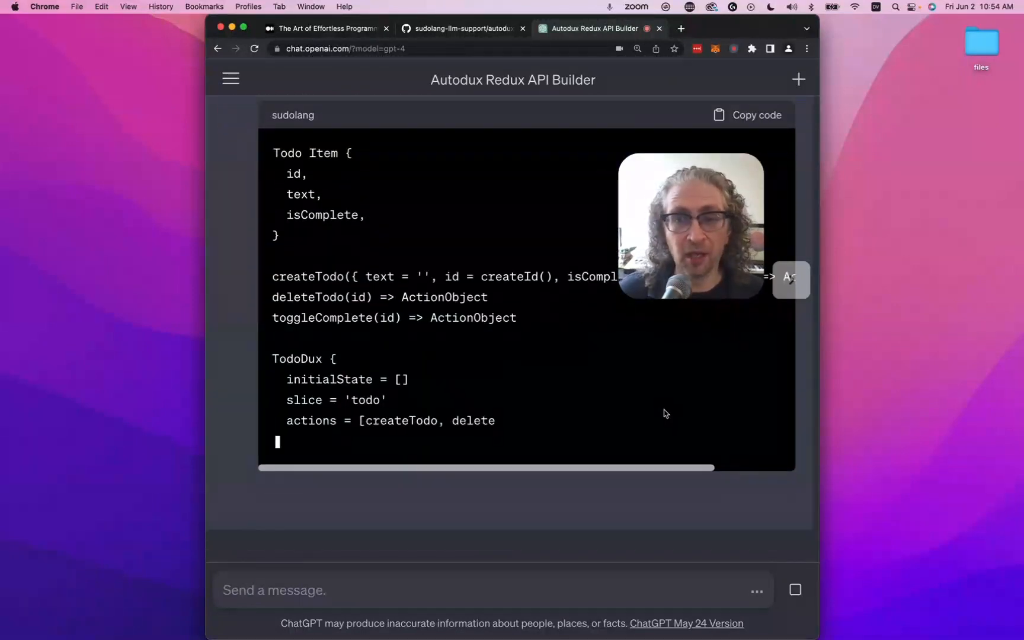
pyautogui.write('Todo, toggleComplete]')
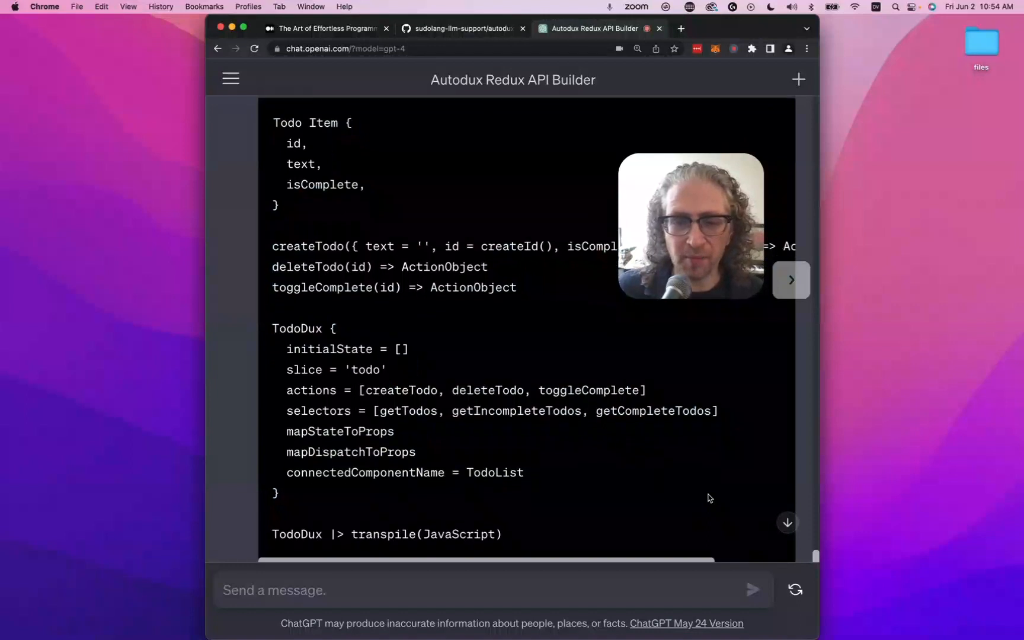
pyautogui.scroll(-3)
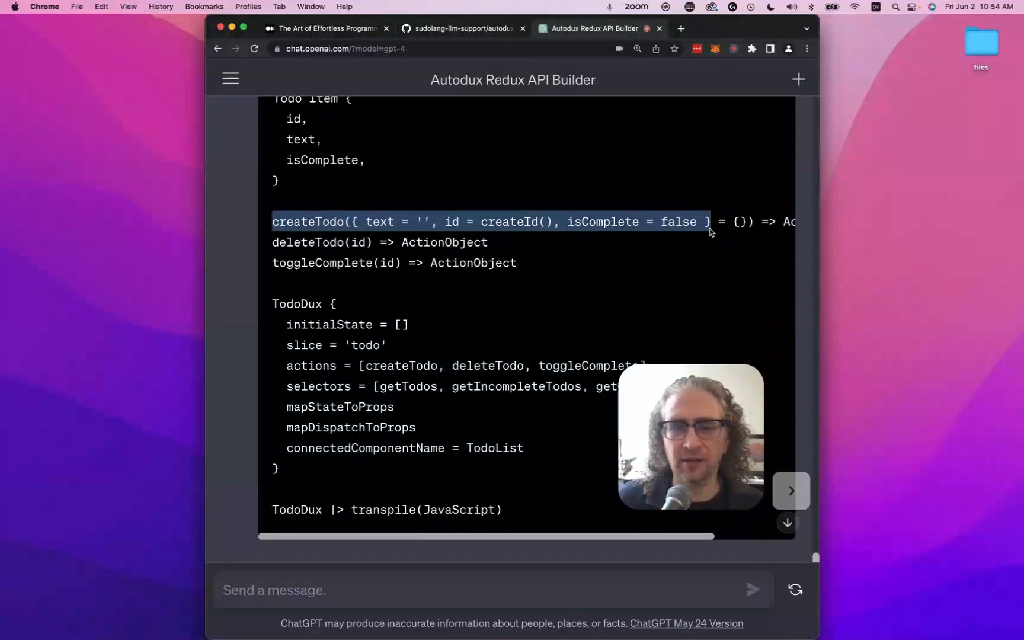
pyautogui.hscroll(3)
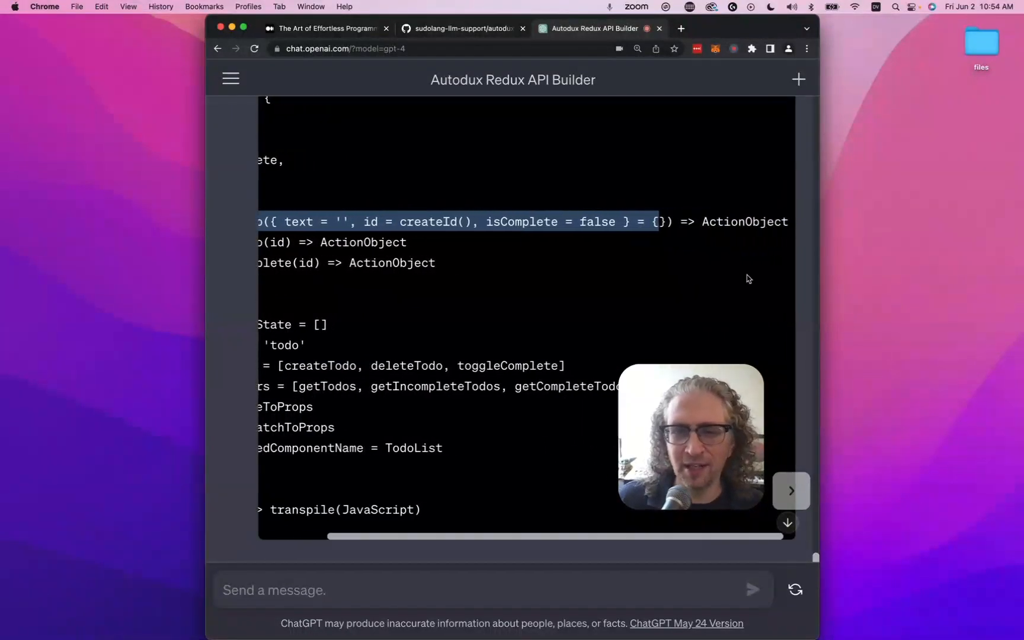
pyautogui.hscroll(-3)
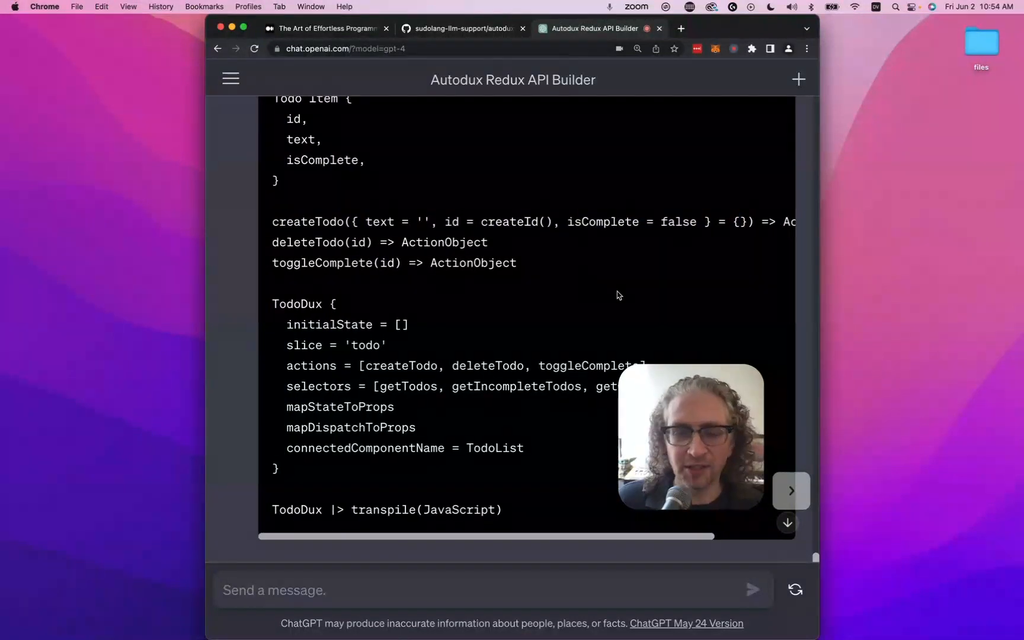
pyautogui.scroll(-3)
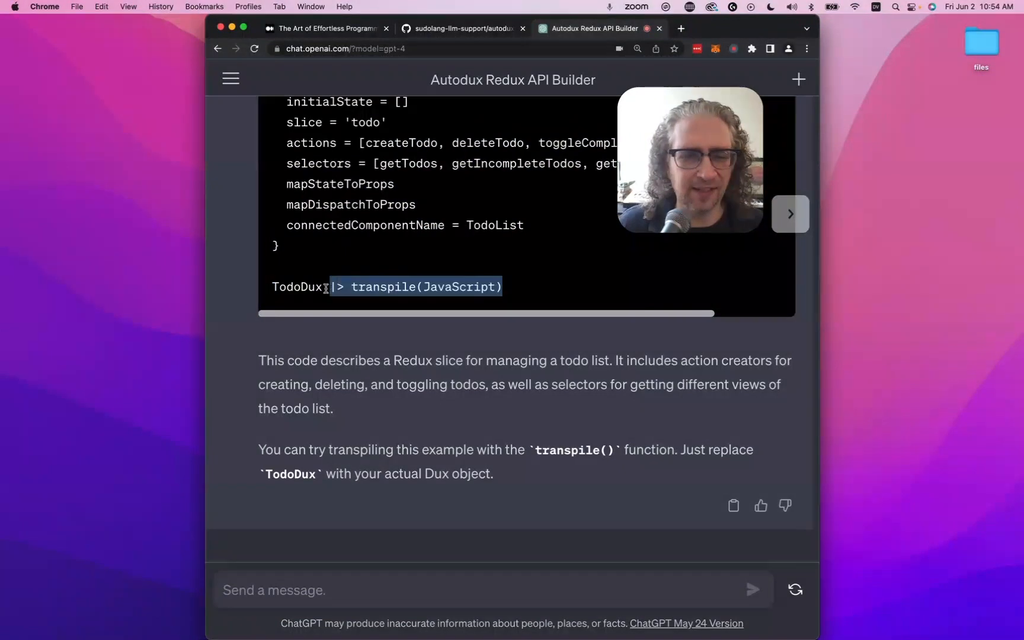
# - Send 'TodoDux |> transpile(JavaScript)' and scroll through the generated Dux.js reducer
pyautogui.doubleClick(296, 287)
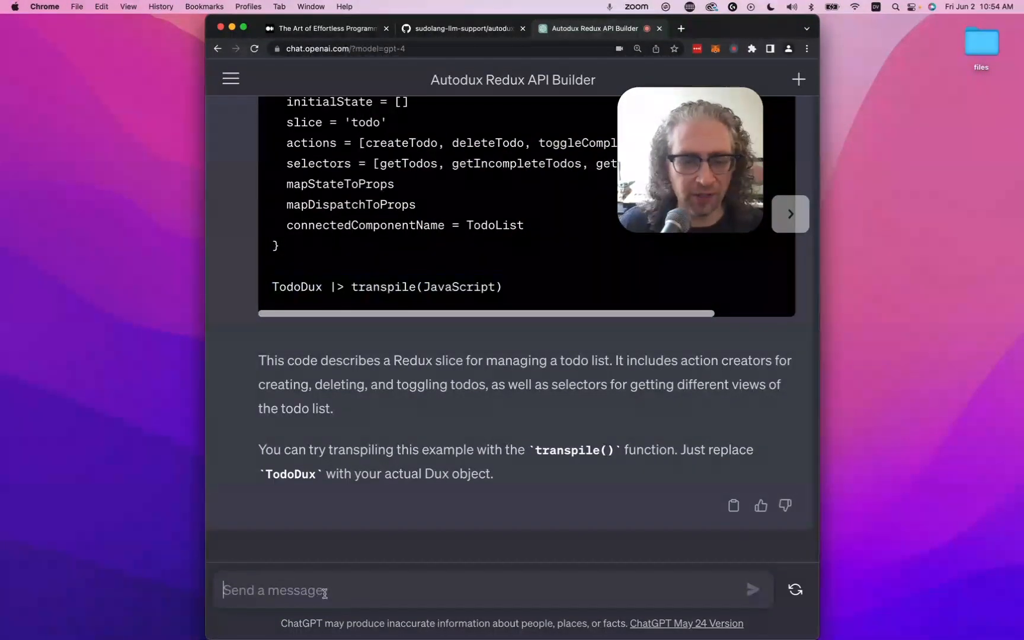
pyautogui.write('TodoDux |> transpile(JavaScript)')
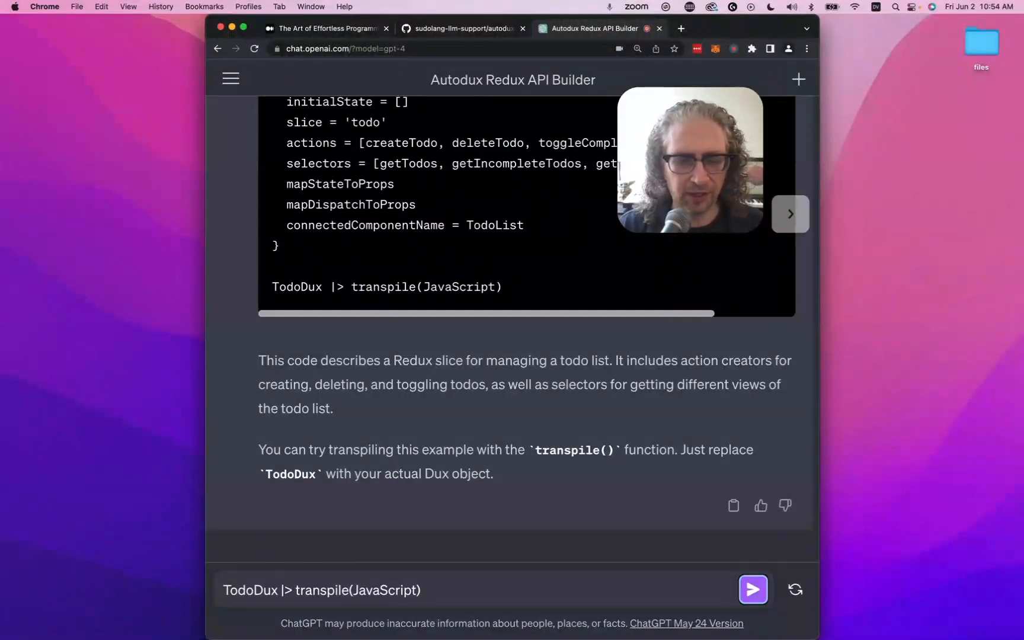
pyautogui.click(752, 589)
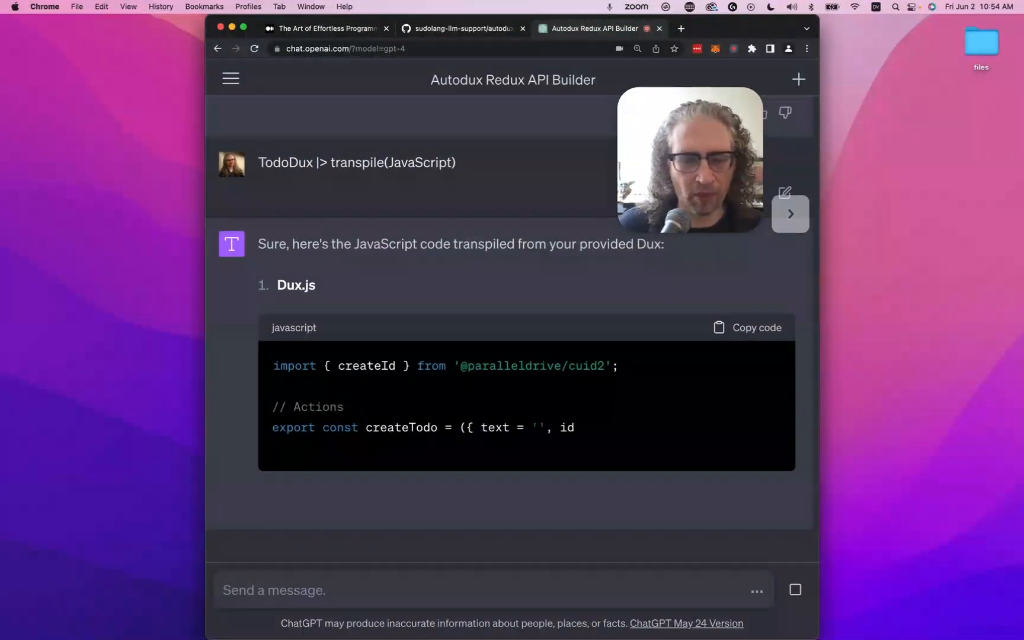
pyautogui.scroll(-3)
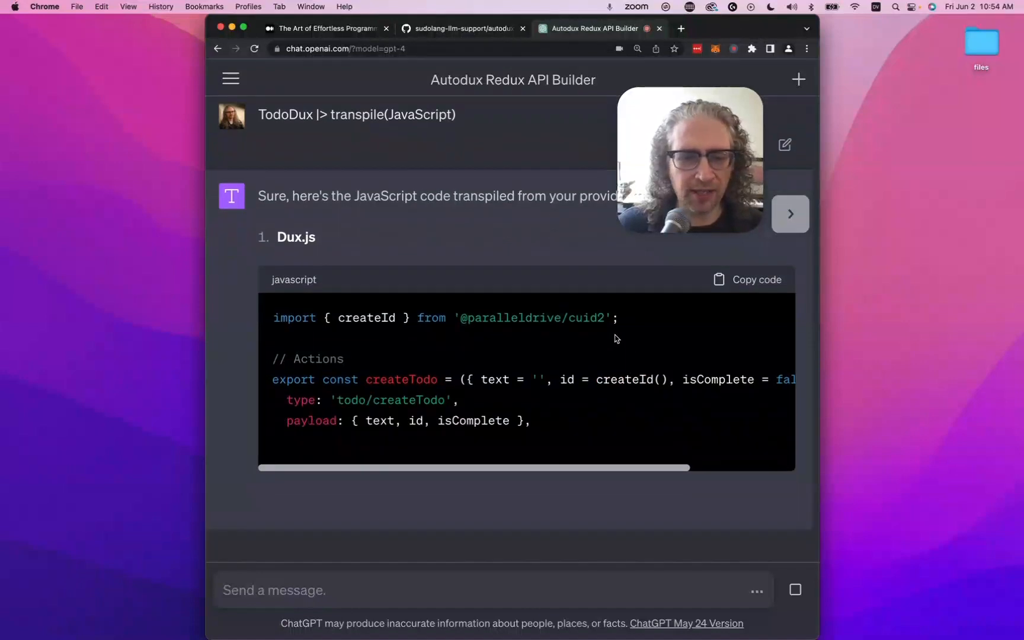
pyautogui.scroll(-3)
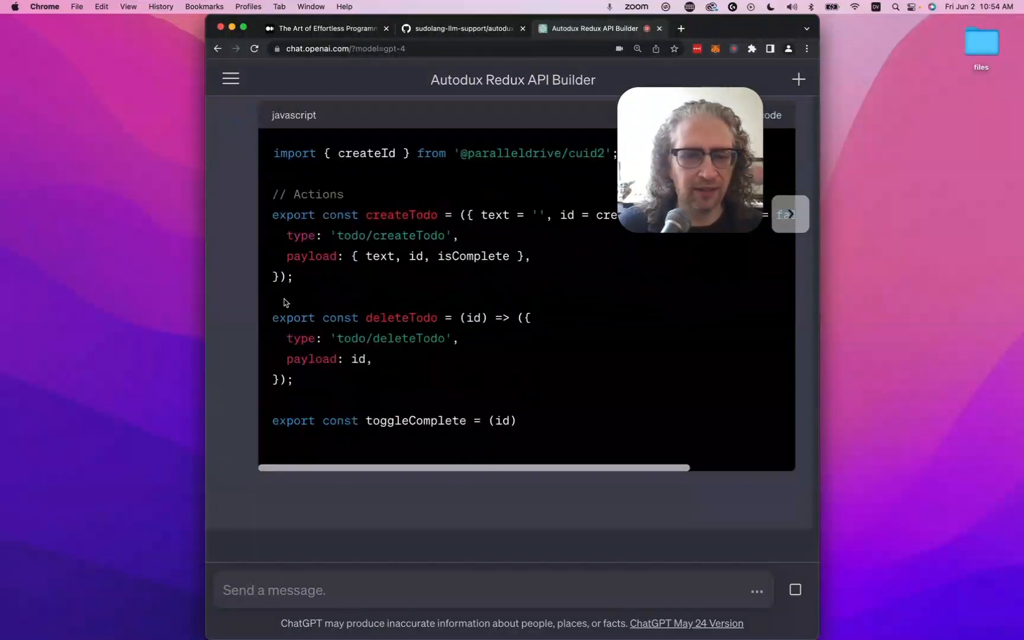
pyautogui.scroll(-3)
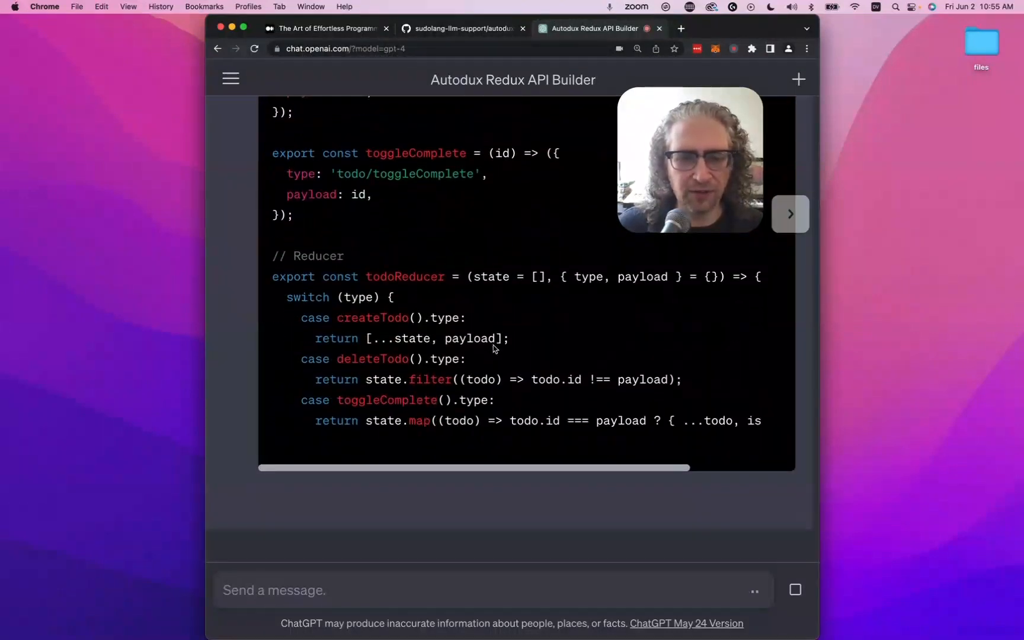
pyautogui.scroll(-3)
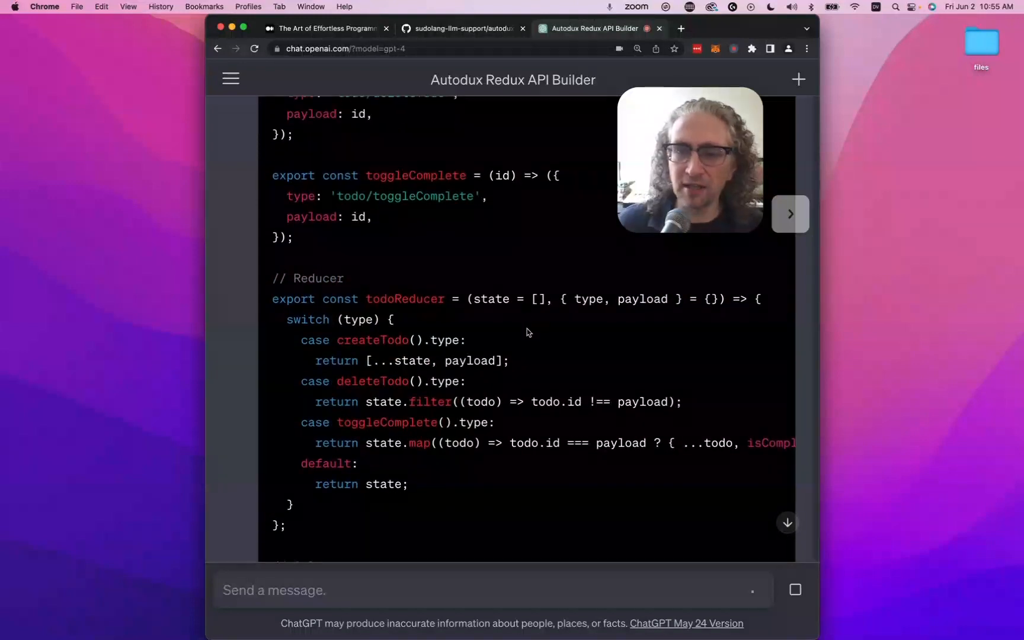
# - Review the selectors, store.js and the start of TodoList-container.js
pyautogui.moveTo(366, 402); pyautogui.dragTo(679, 402)
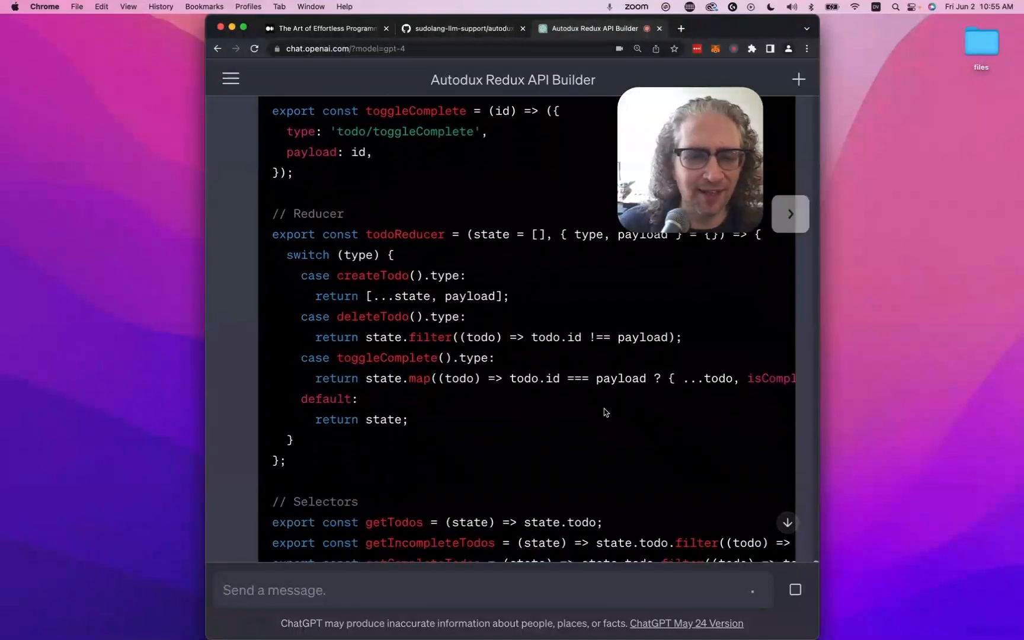
pyautogui.scroll(-3)
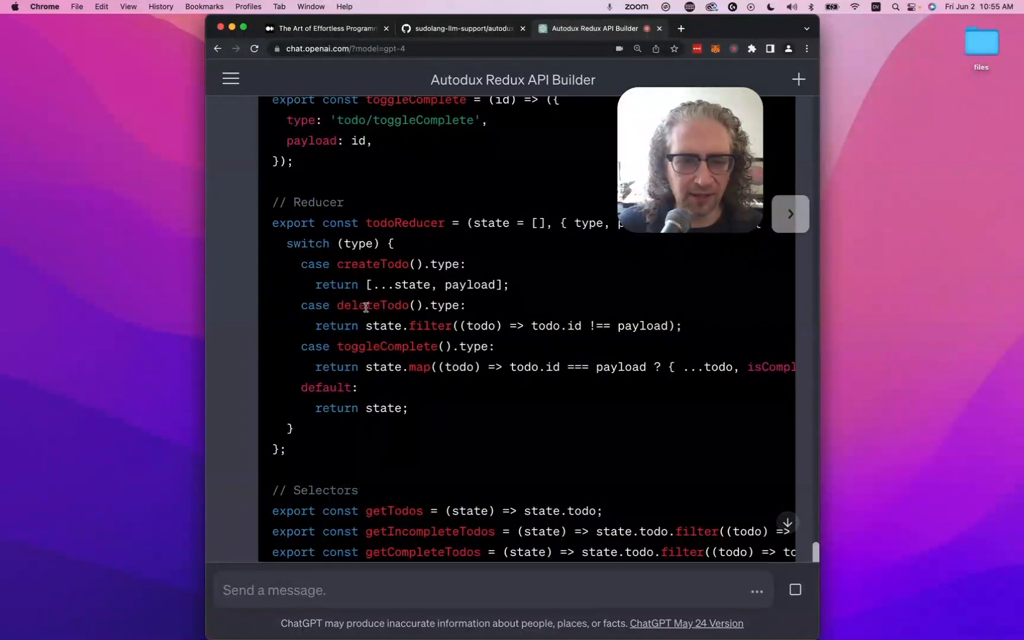
pyautogui.hscroll(3)
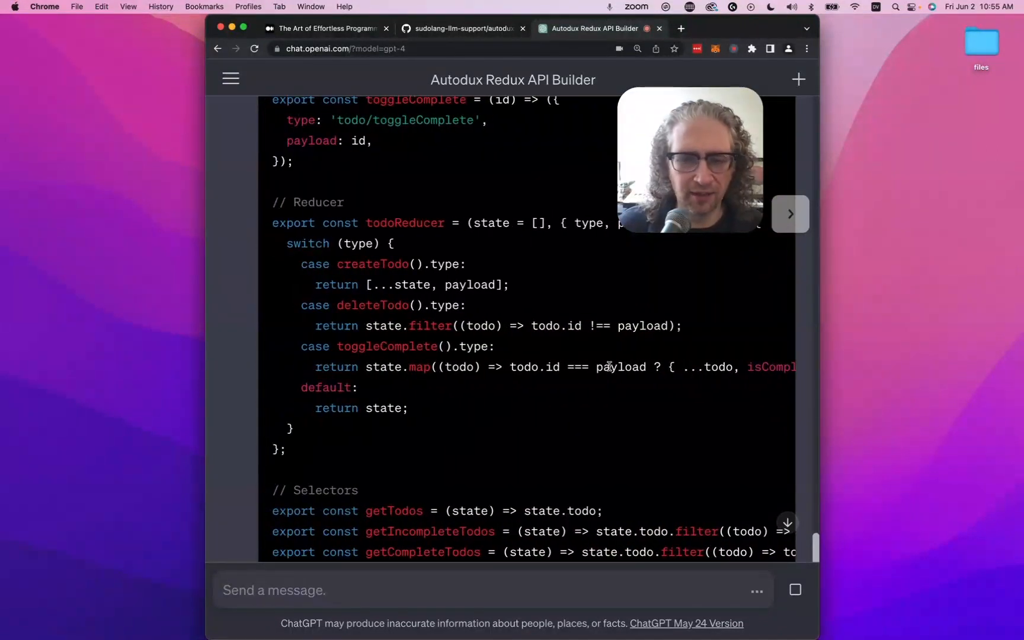
pyautogui.scroll(-3)
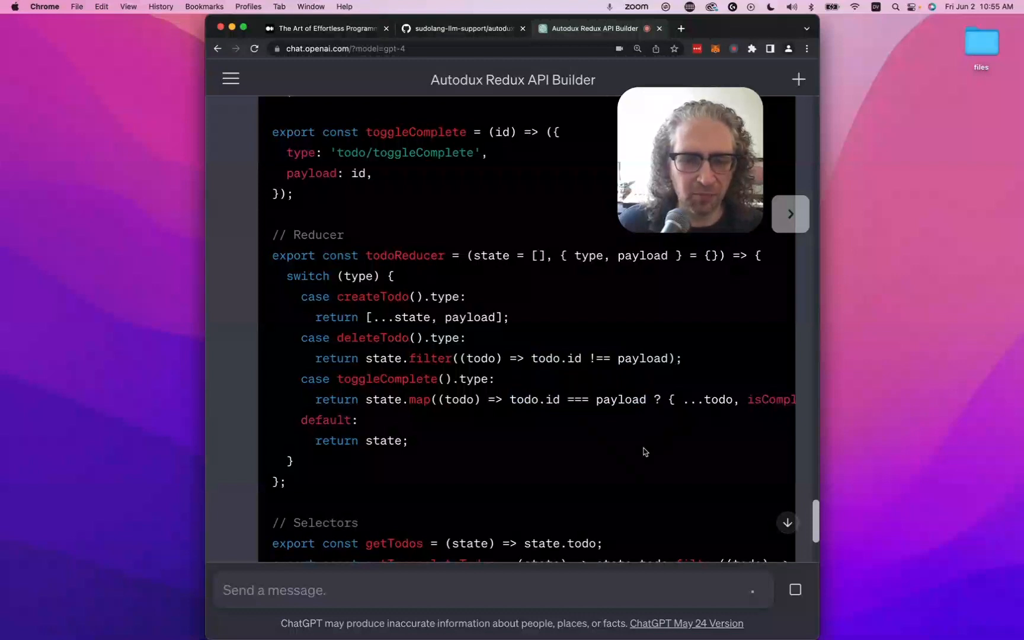
pyautogui.scroll(-3)
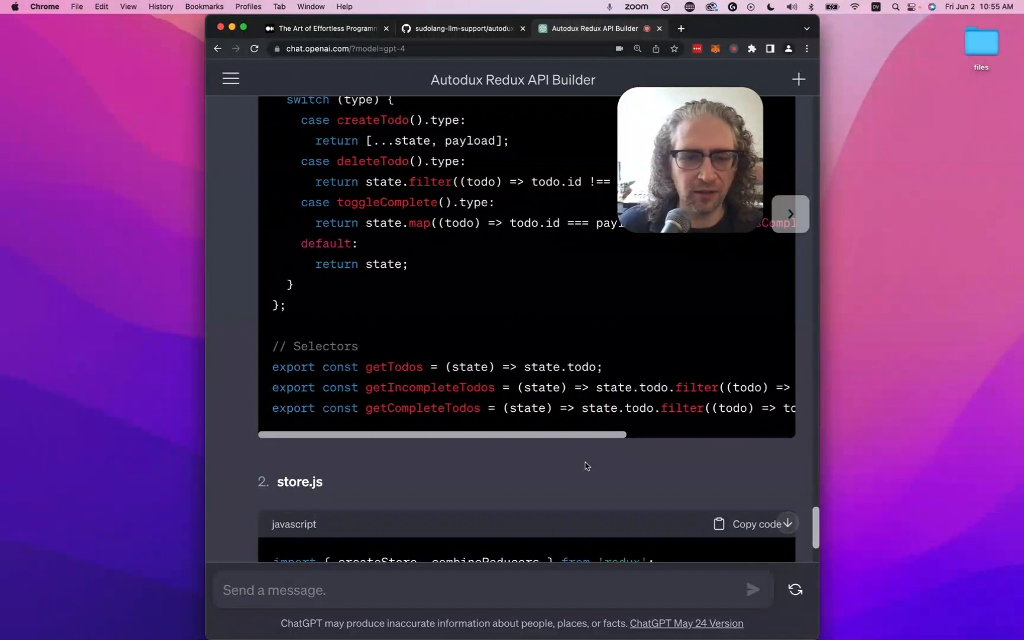
pyautogui.scroll(-3)
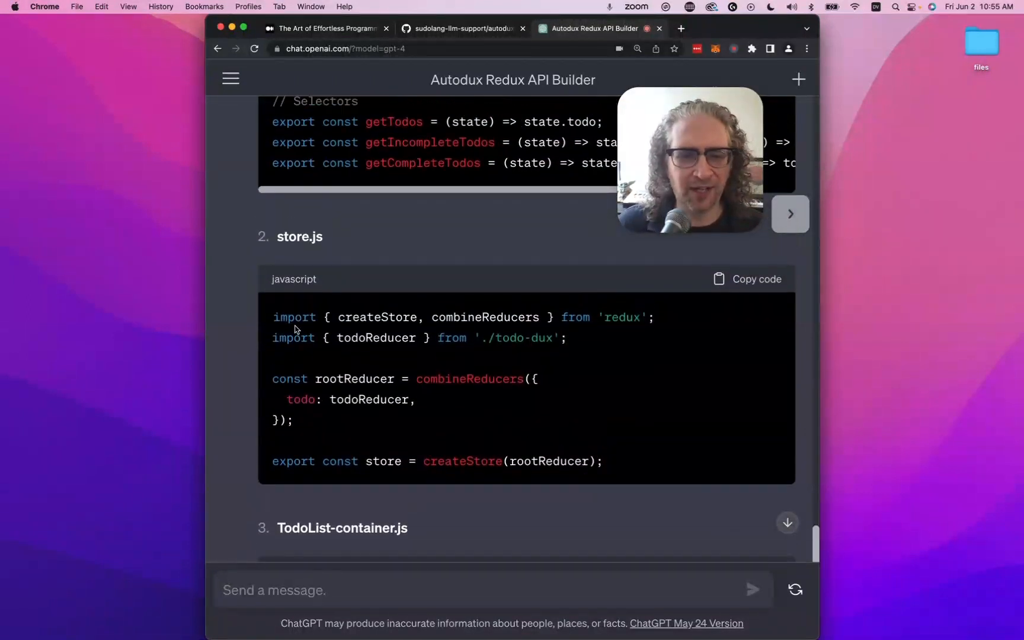
pyautogui.moveTo(273, 316); pyautogui.dragTo(602, 461)
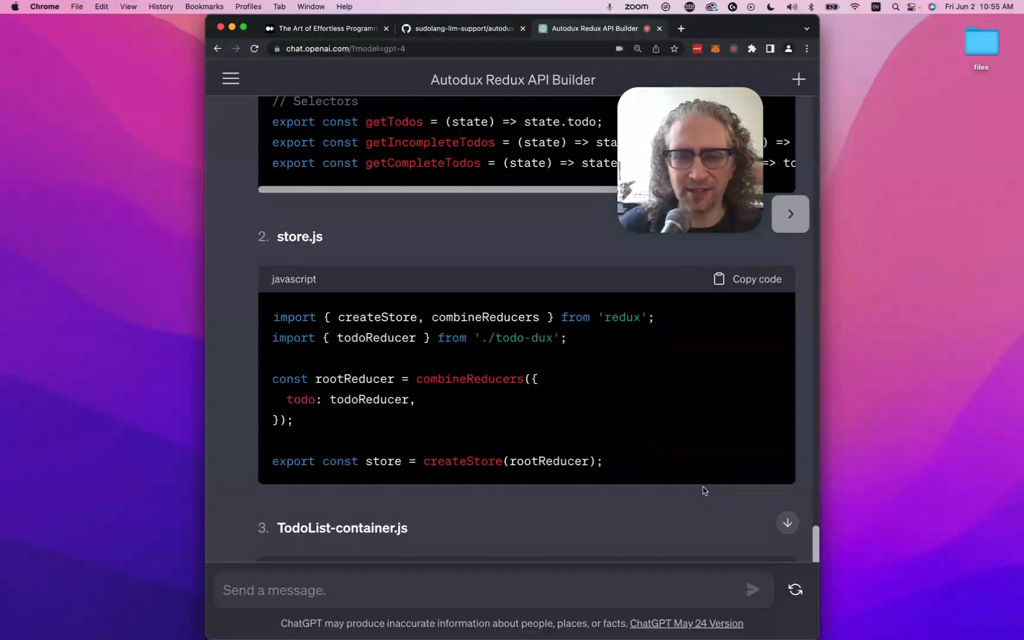
pyautogui.moveTo(696, 477)
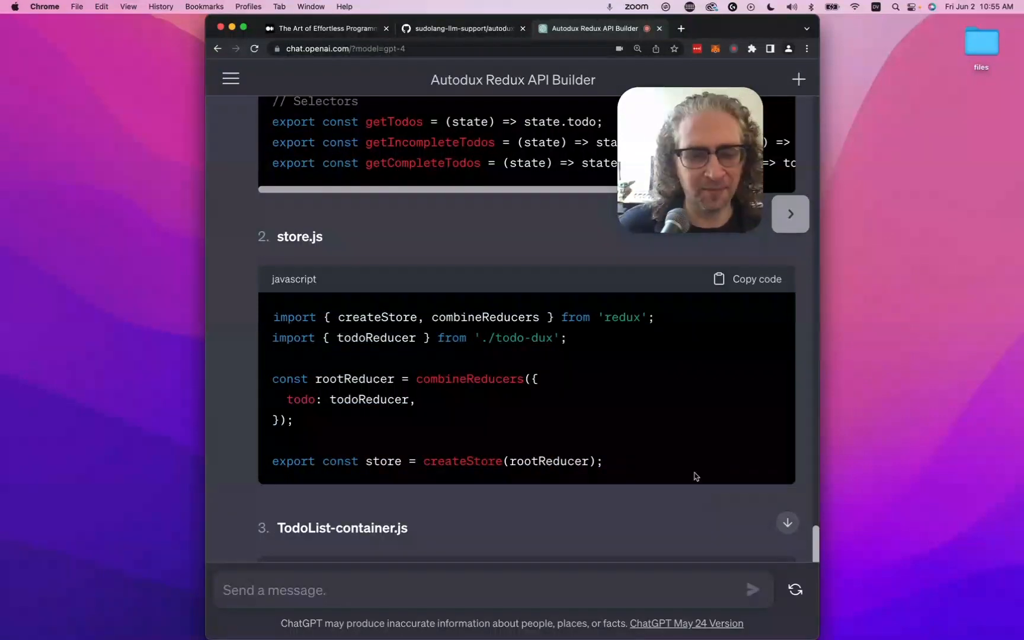
# - Scroll through TodoList-container.js, TodoList-component.js and the explanation that follows
pyautogui.scroll(-3)
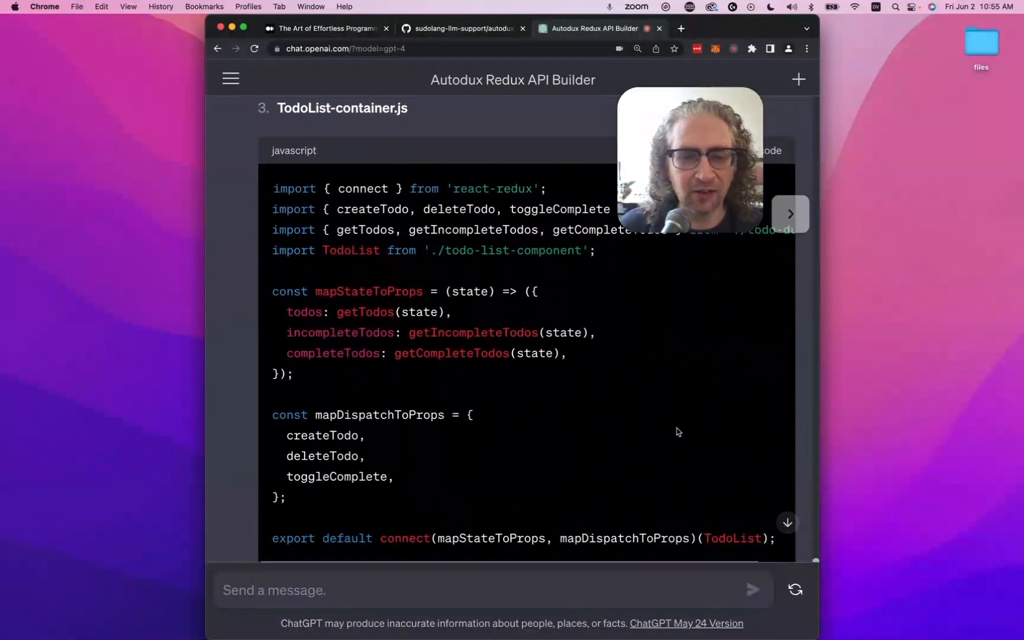
pyautogui.scroll(-3)
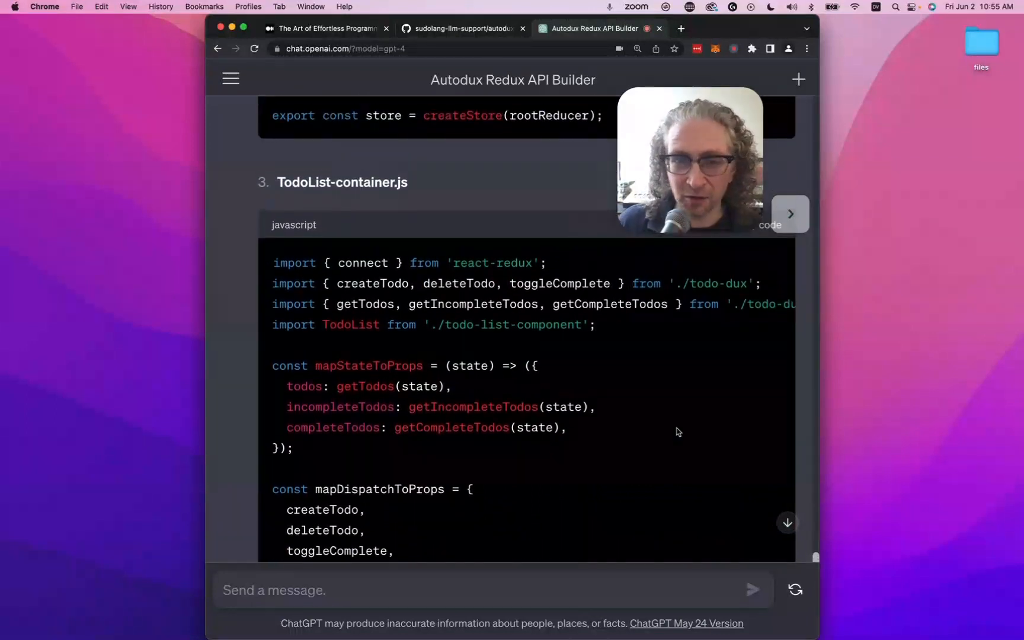
pyautogui.moveTo(687, 451)
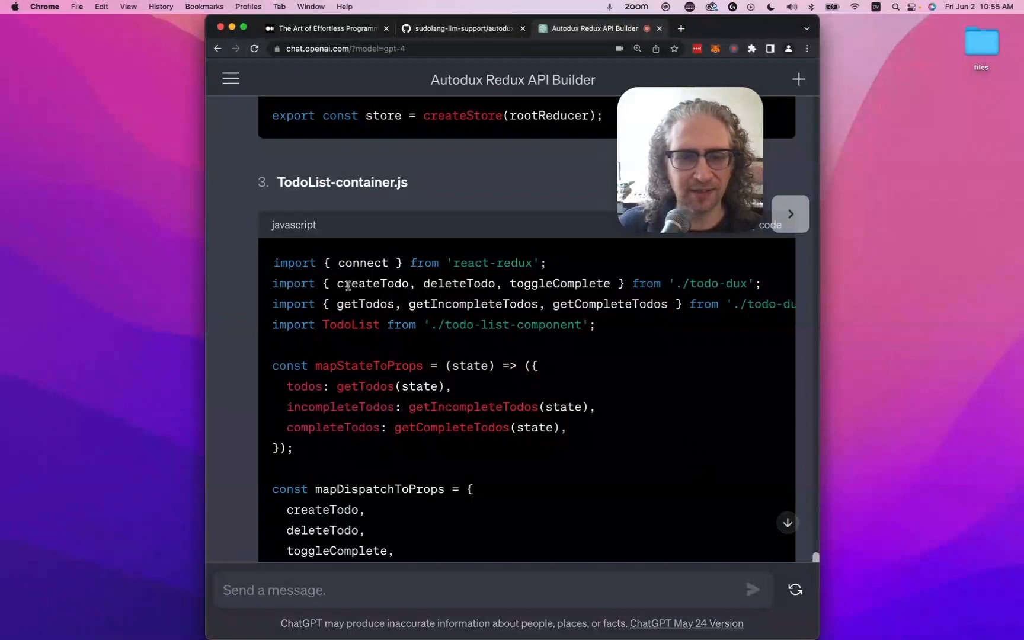
pyautogui.scroll(-3)
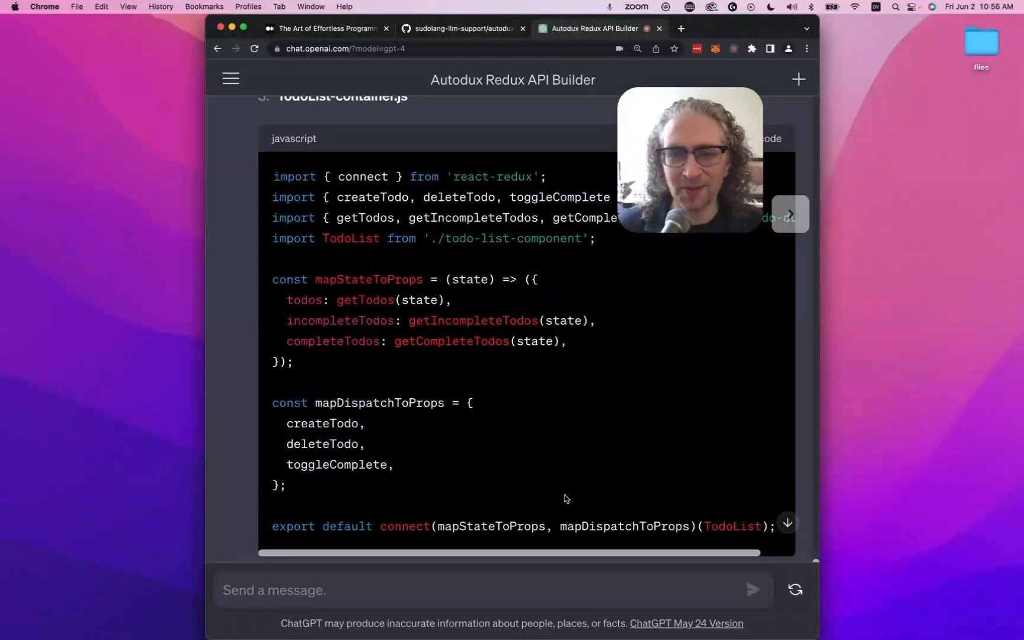
pyautogui.scroll(-3)
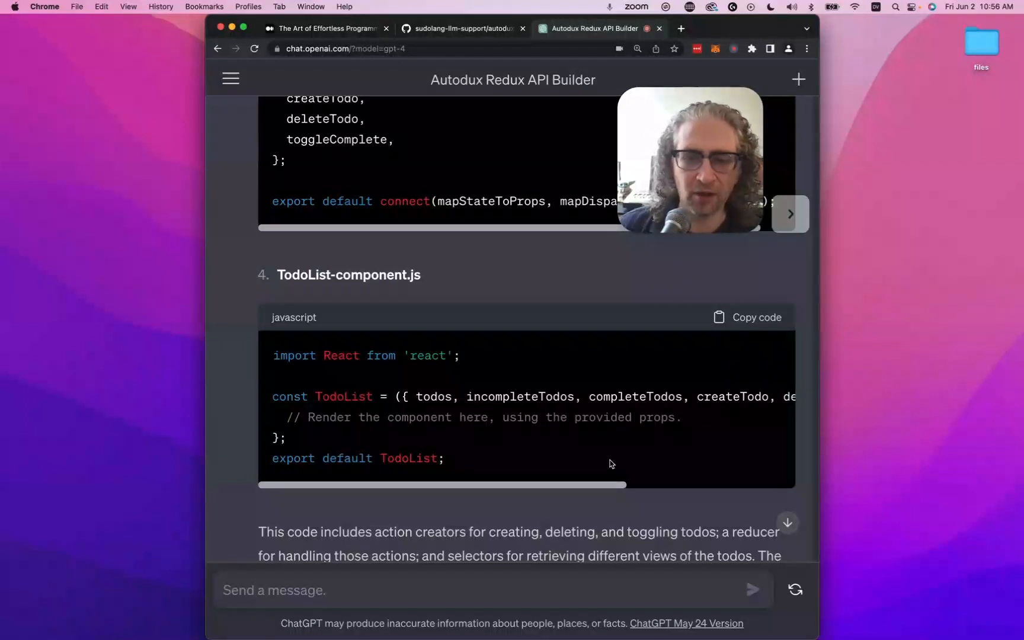
pyautogui.scroll(-3)
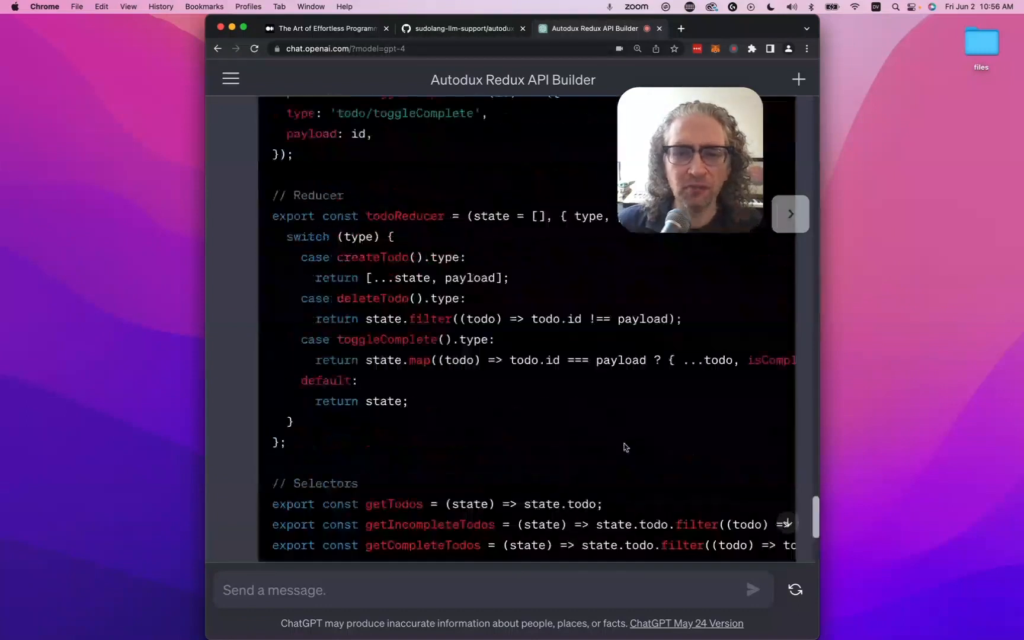
# - Scroll up to the Autodux usage example, then down to the template note
pyautogui.scroll(3)
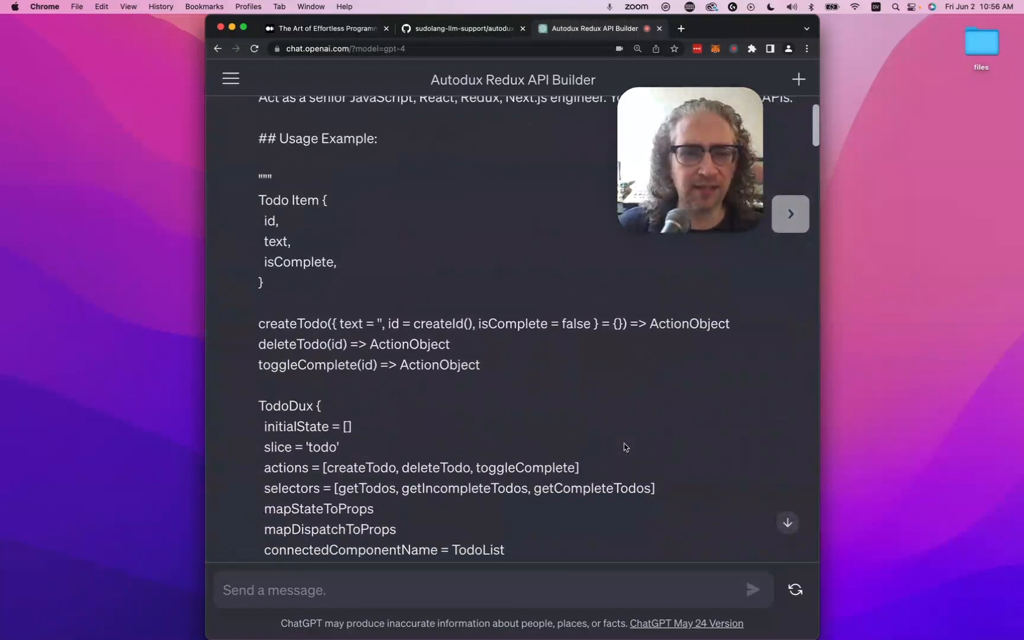
pyautogui.scroll(-3)
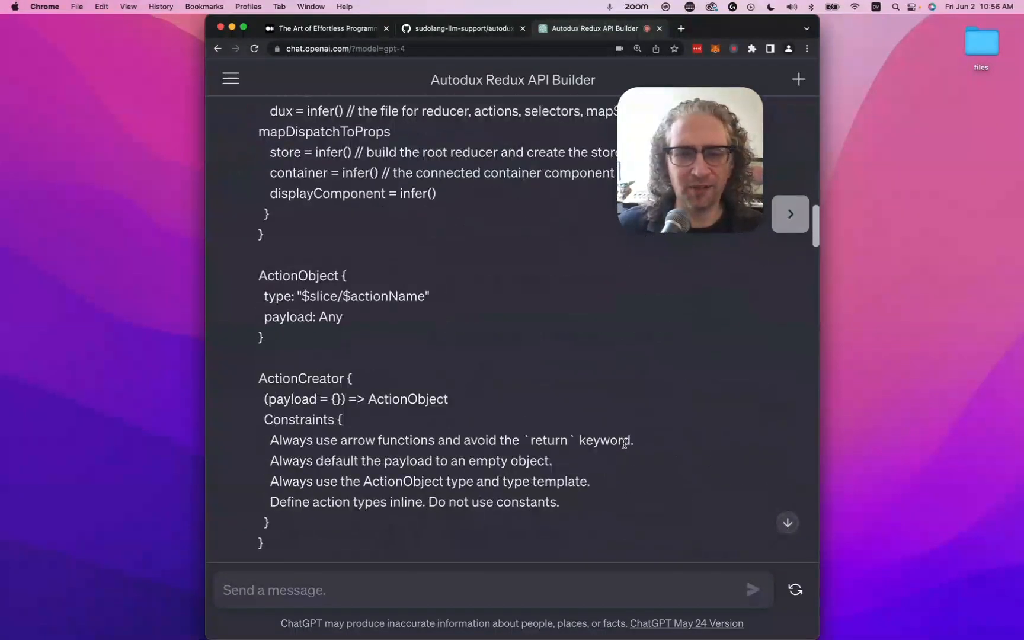
pyautogui.scroll(-3)
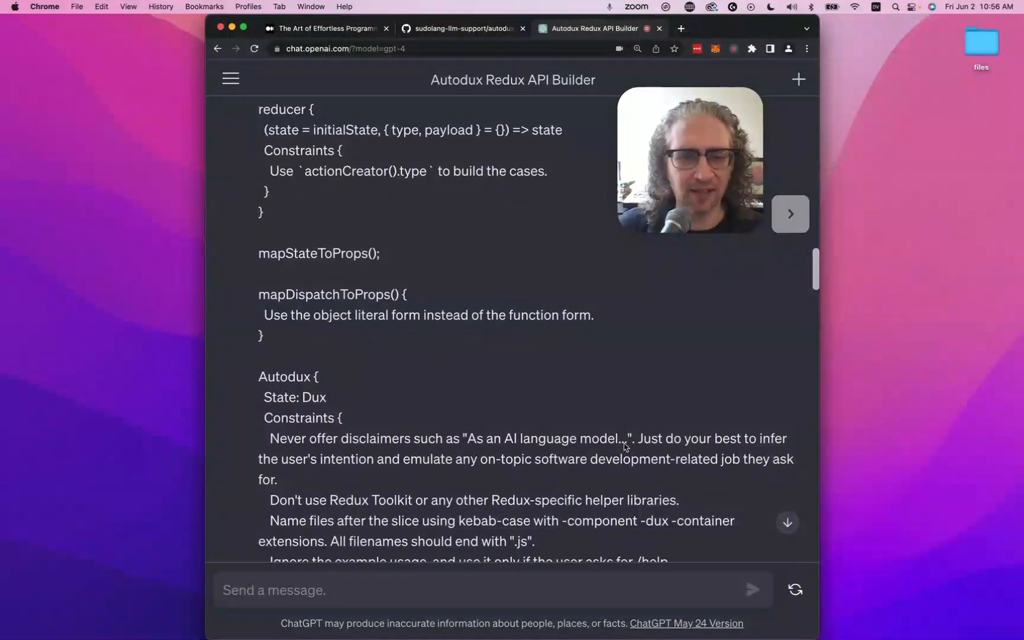
pyautogui.scroll(-3)
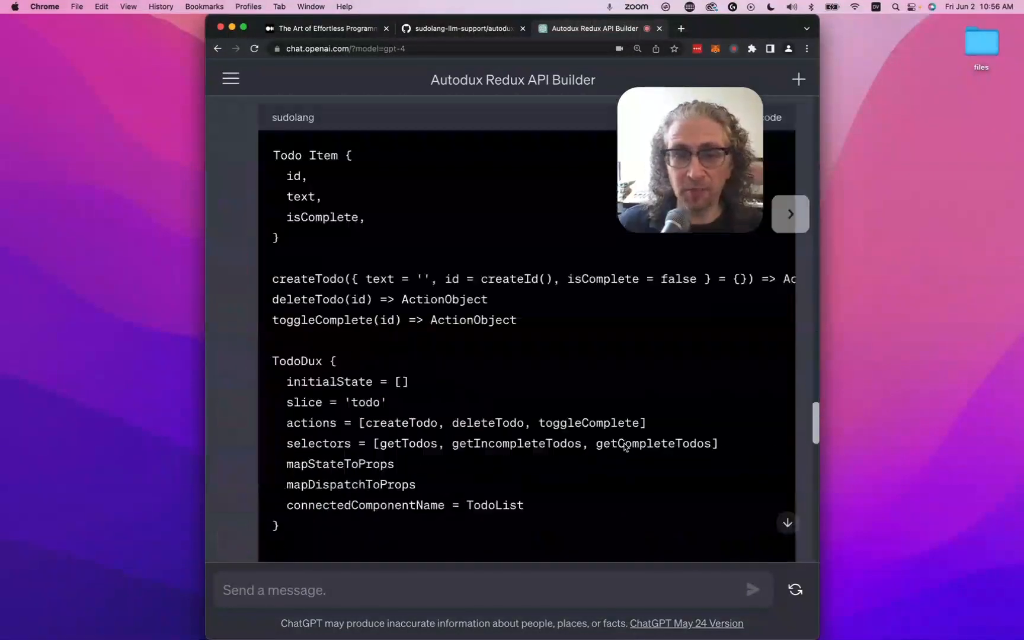
pyautogui.scroll(-3)
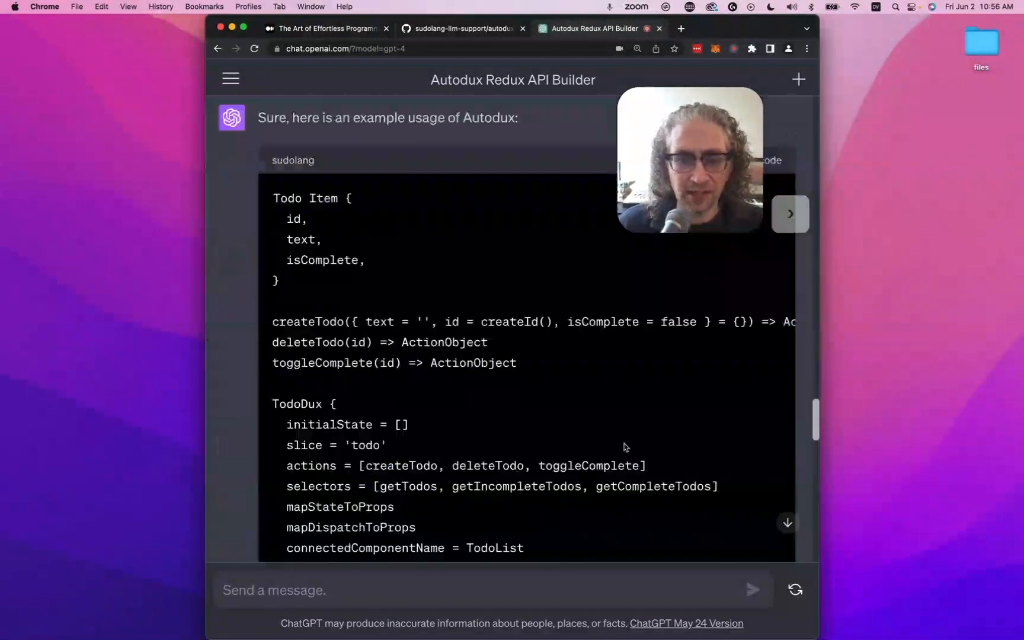
pyautogui.scroll(-3)
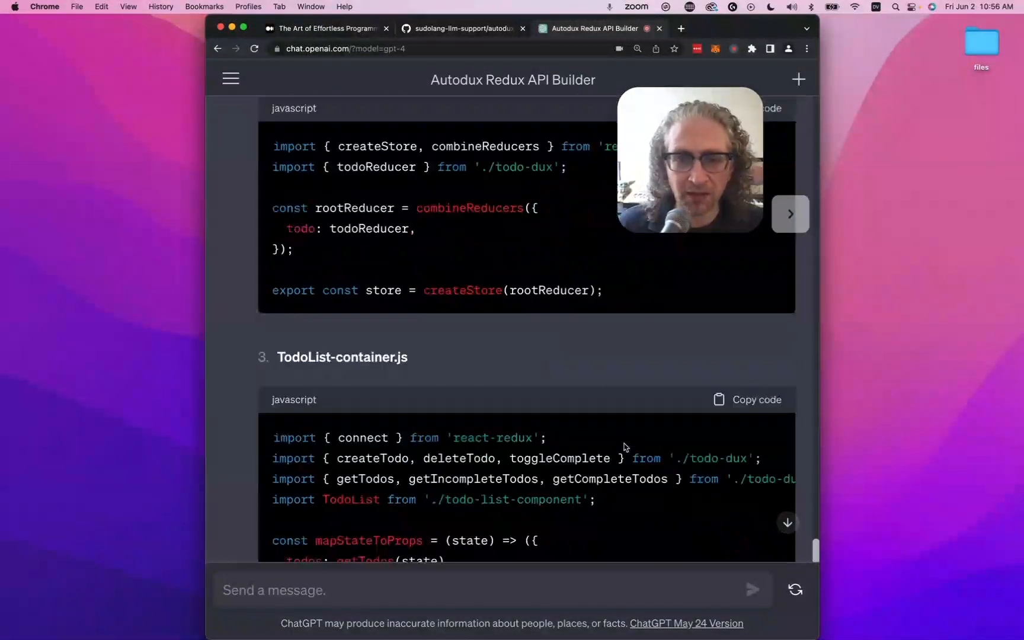
pyautogui.scroll(-3)
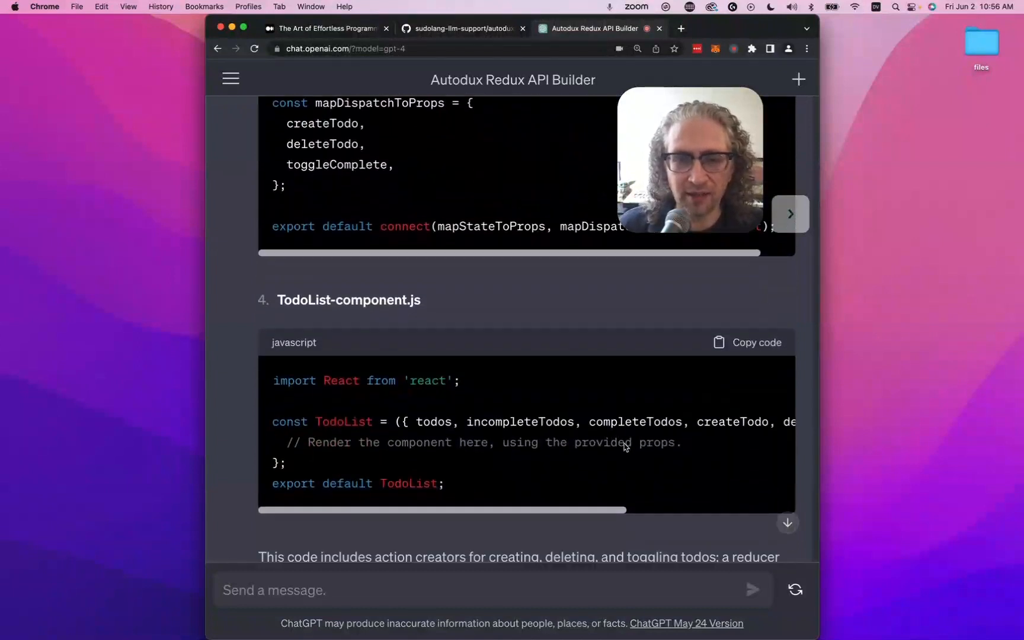
pyautogui.scroll(-3)
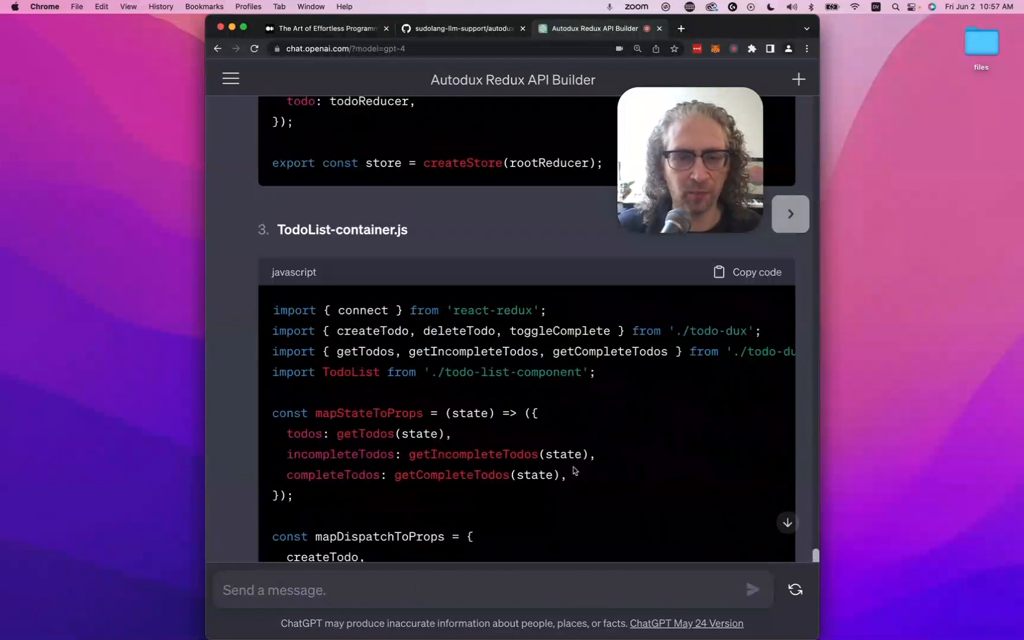
pyautogui.scroll(-3)
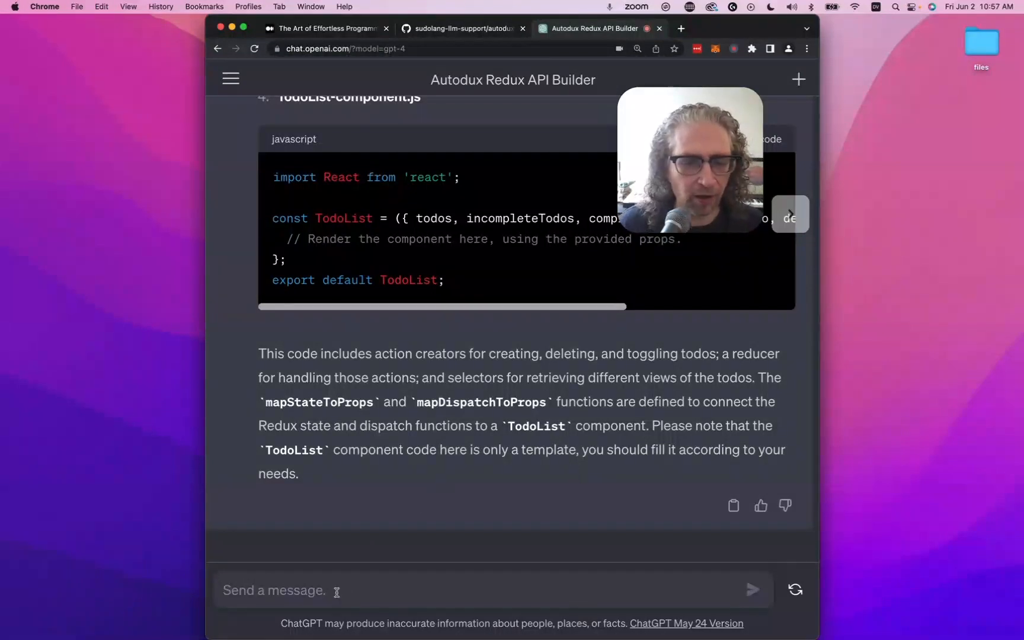
# - Type a SudoLang revision prompt: goals each with a todo list, merged into one Dux object
pyautogui.write('revise TodoDux i')
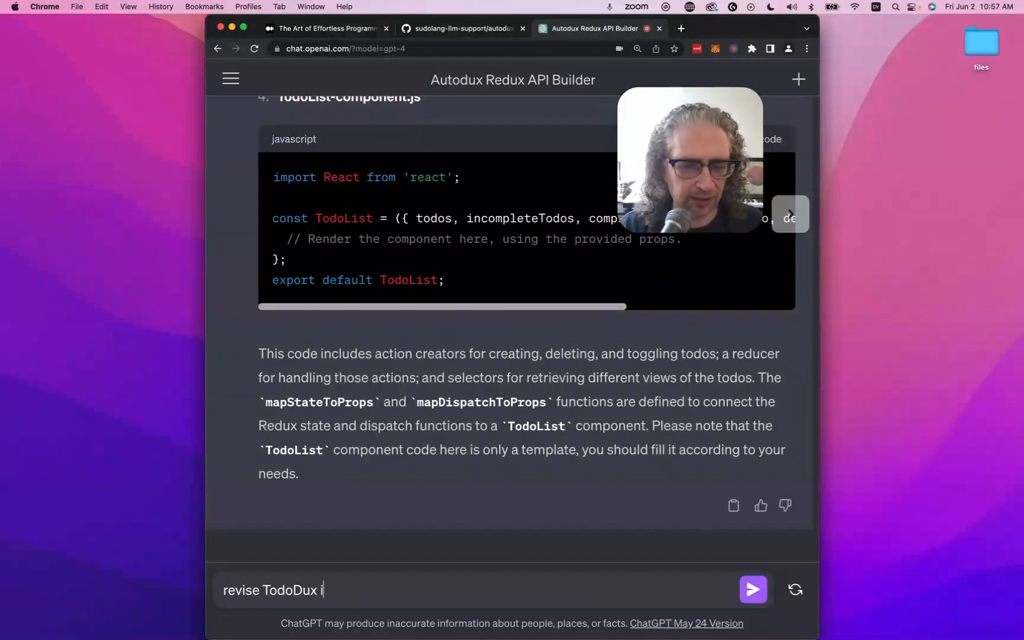
pyautogui.write('n SudoLang -')
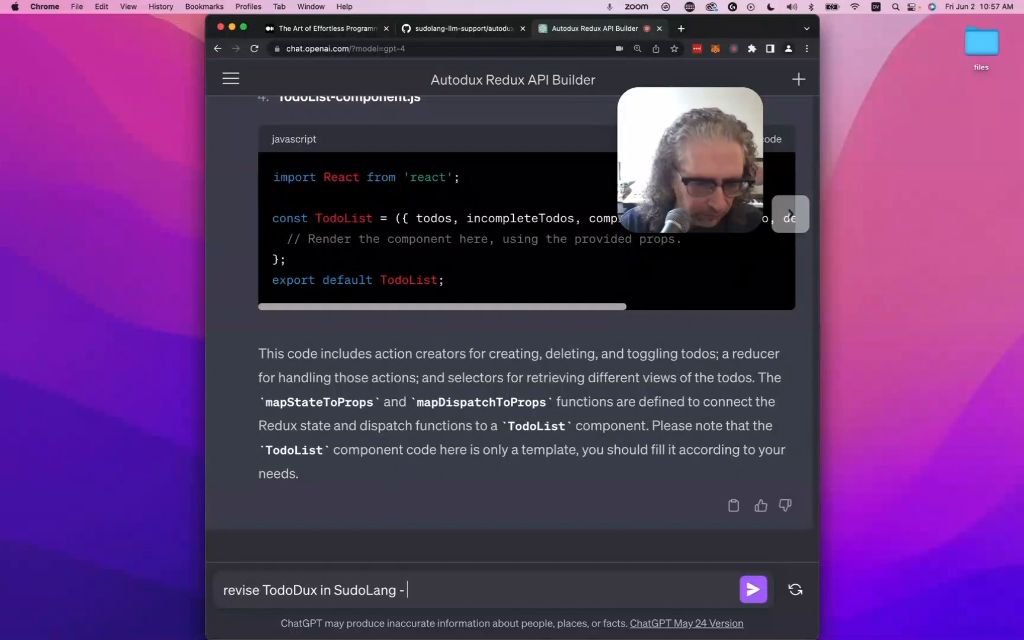
pyautogui.write('add')
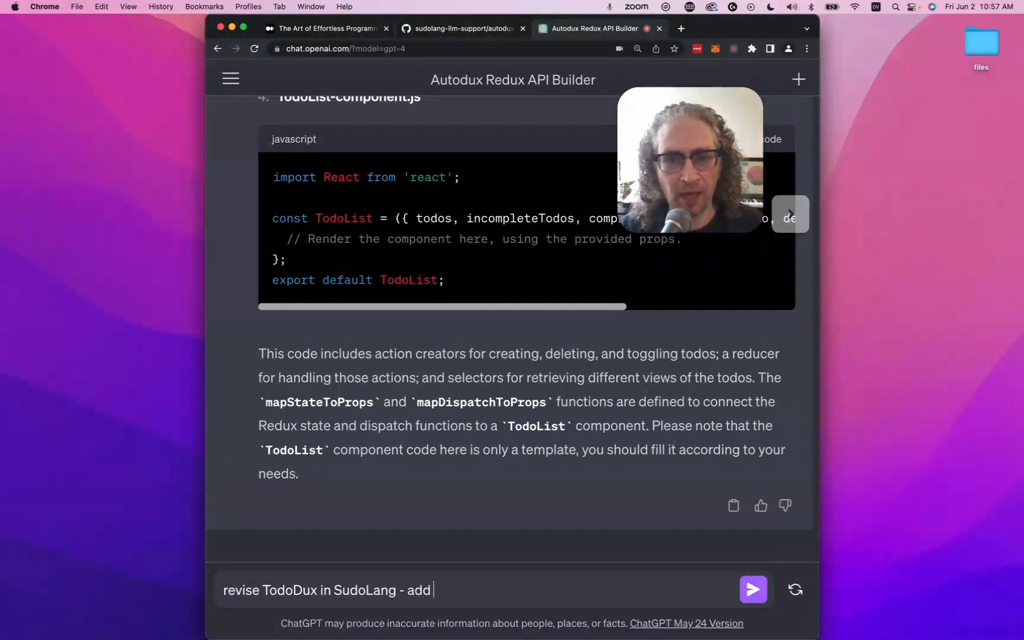
pyautogui.write('a goal feature. Cmib')
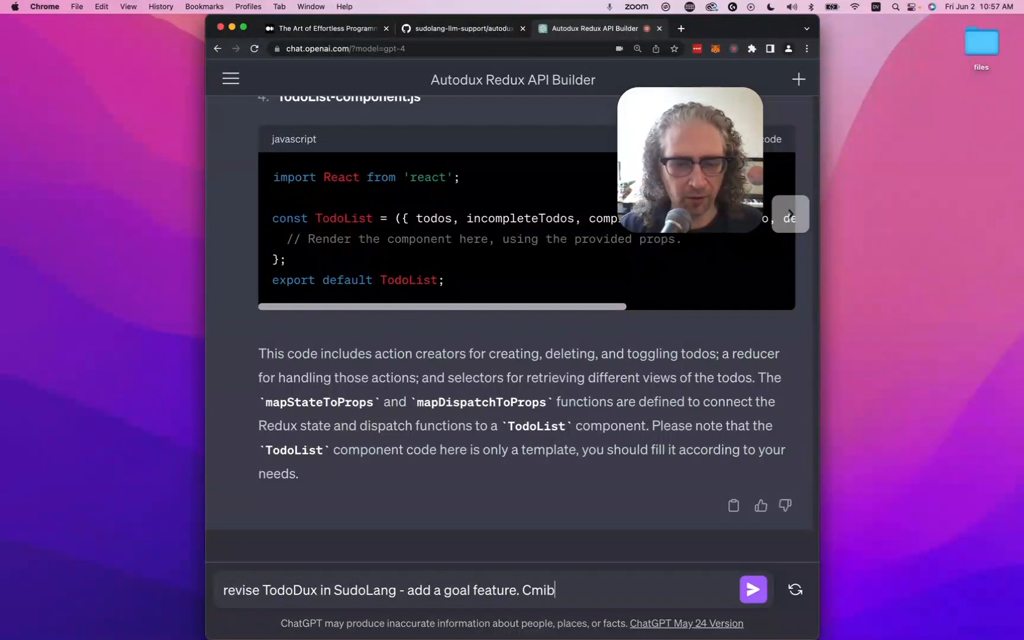
pyautogui.press('Backspace')
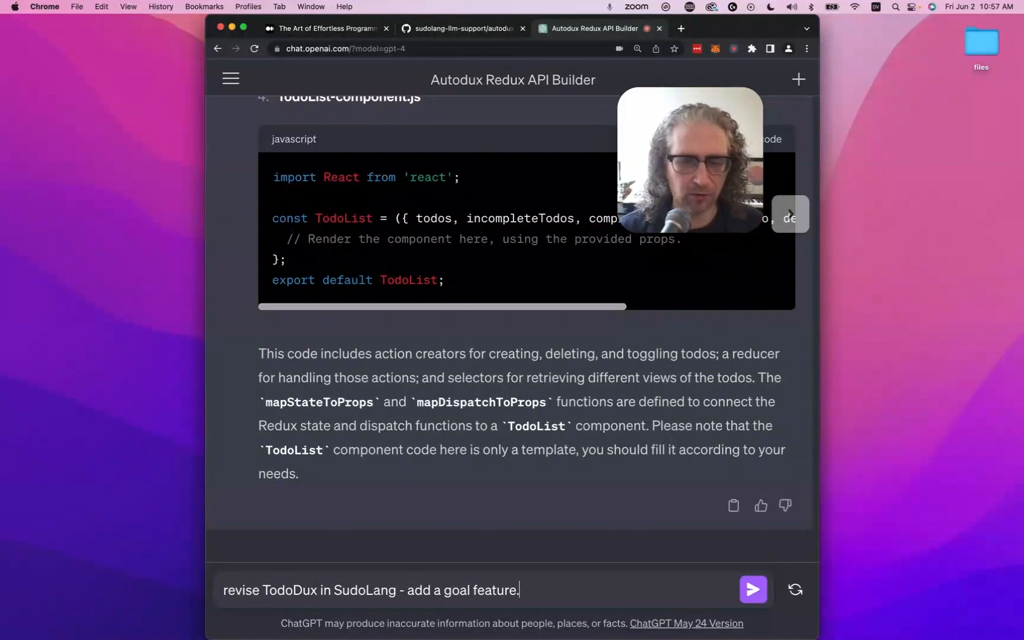
pyautogui.write('EAc')
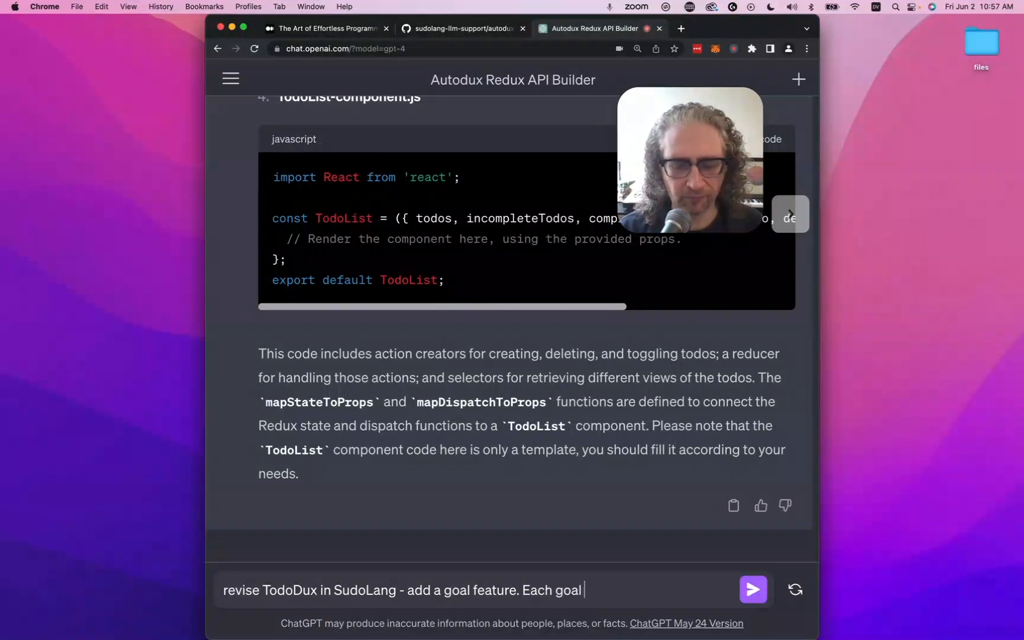
pyautogui.write('will have an associated todo')
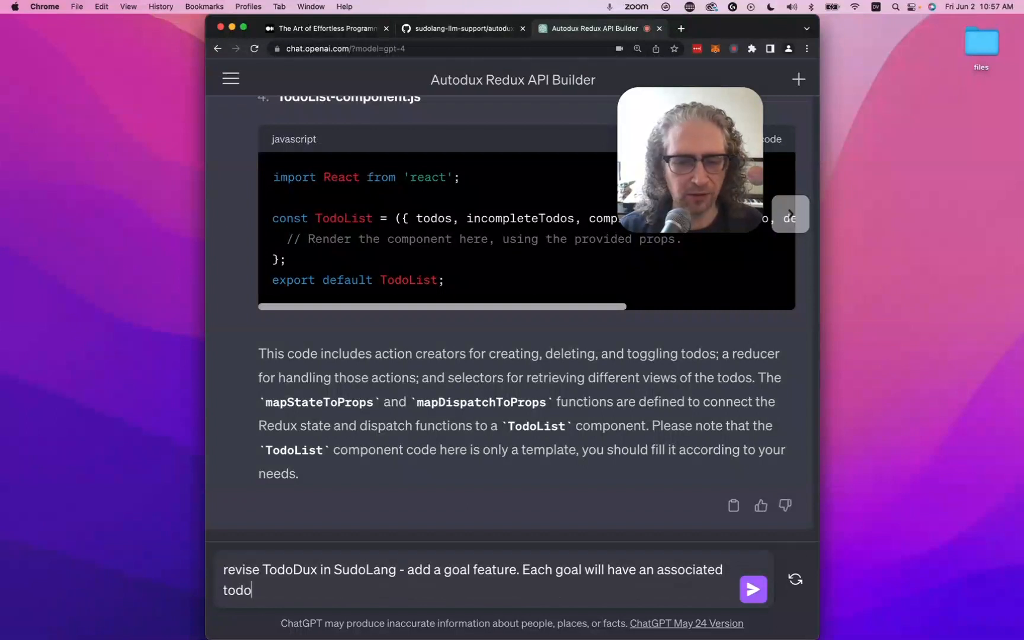
pyautogui.write('list.')
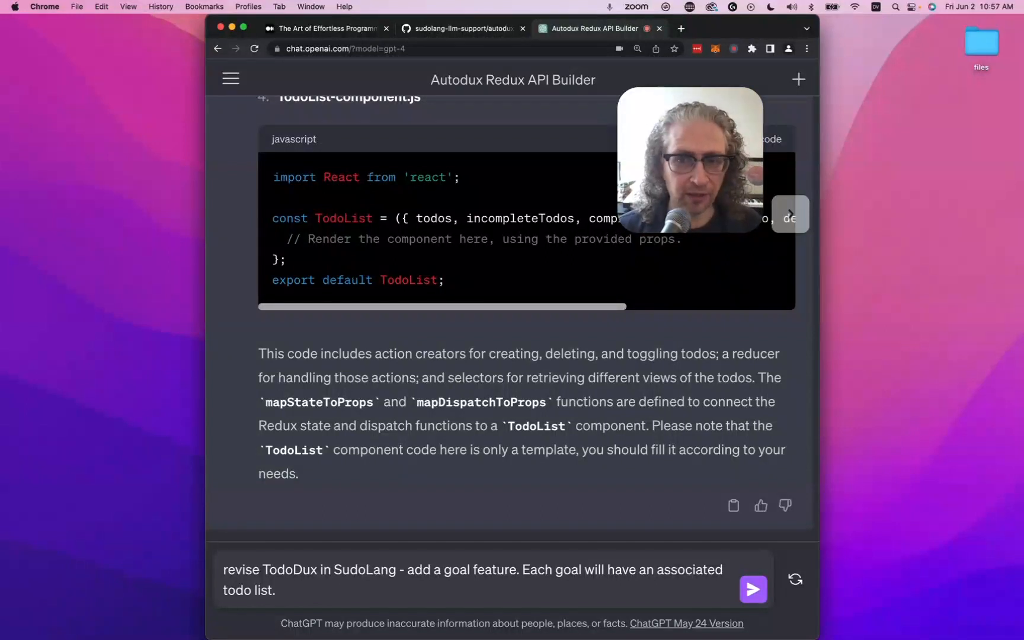
pyautogui.write('Combine both')
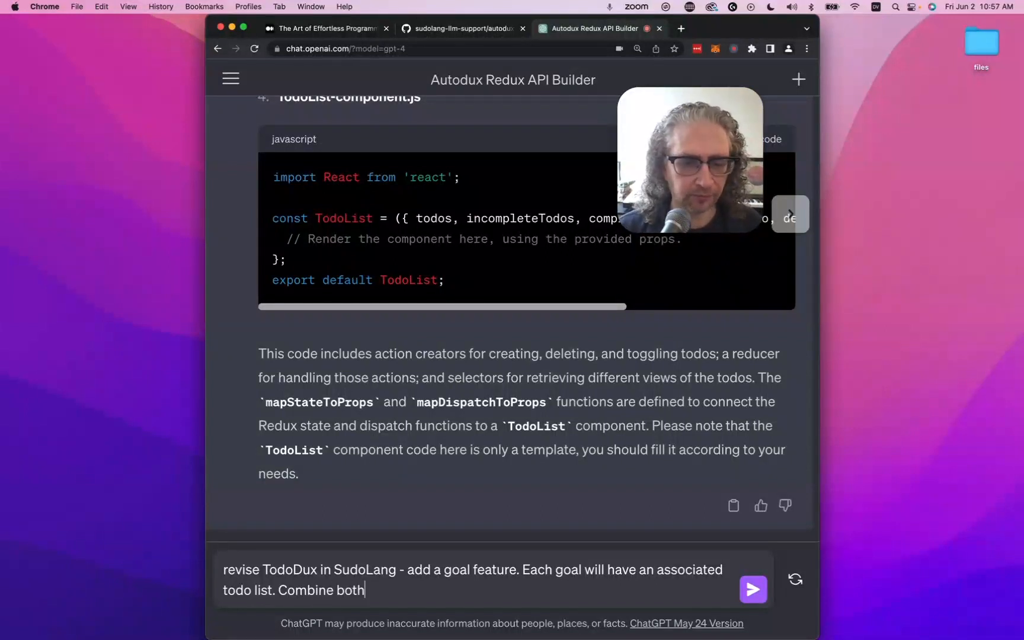
pyautogui.write('goals and todos in the same redu')
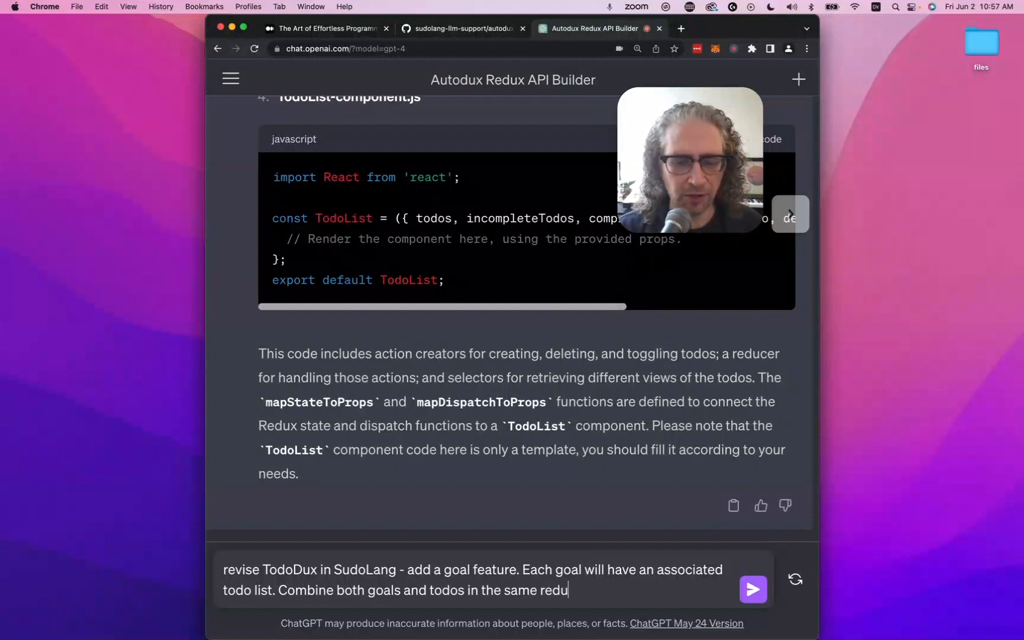
pyautogui.press('Backspace')
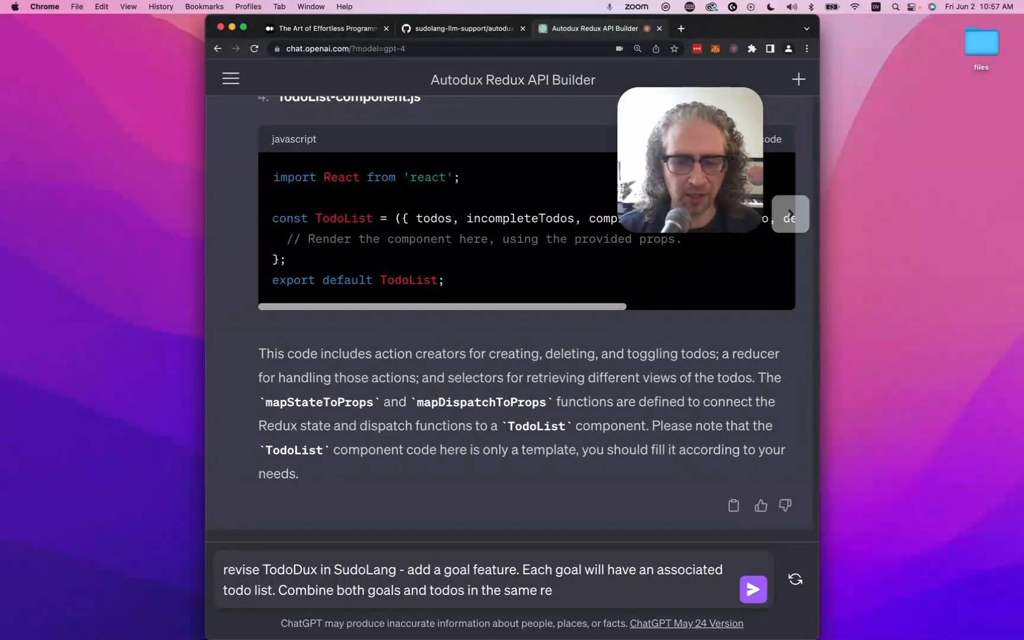
pyautogui.write('Dux object, producing the same')
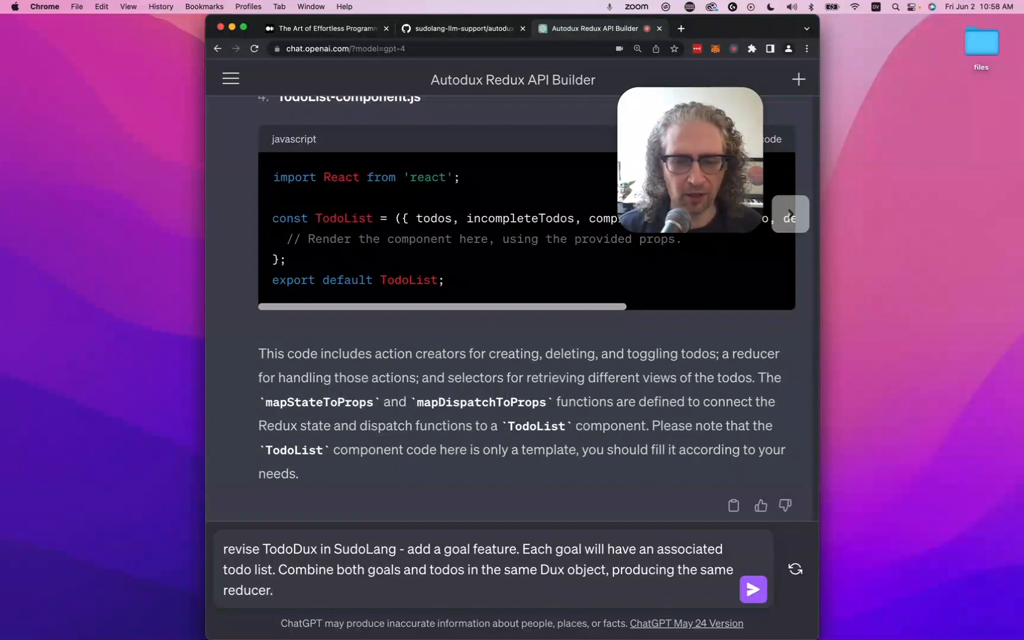
# - Submit the goals revision prompt and read the resulting SudoLang TodoGoalDux
pyautogui.click(753, 589)
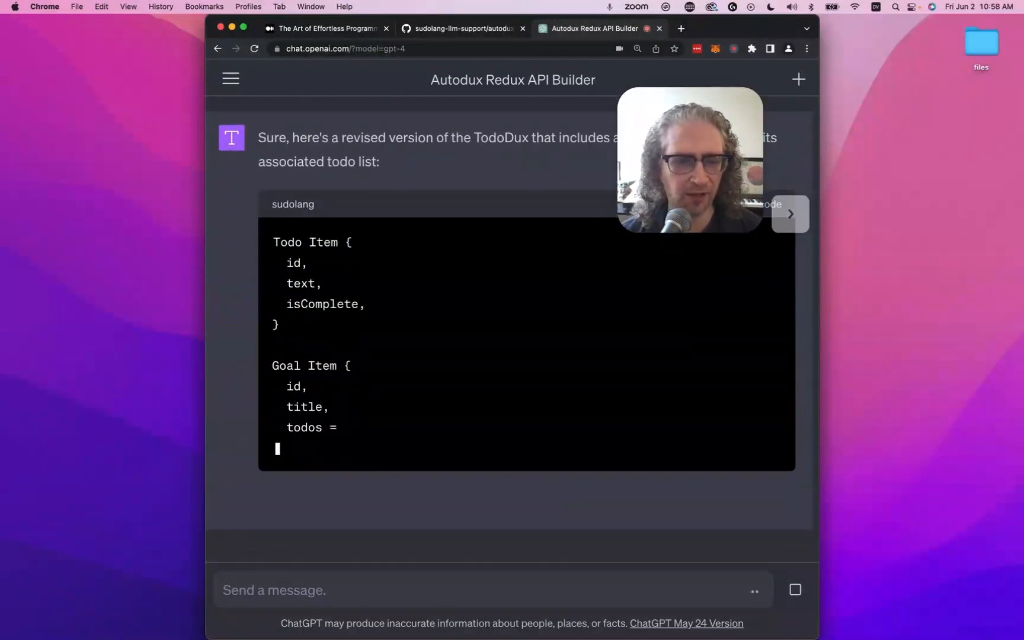
pyautogui.scroll(-3)
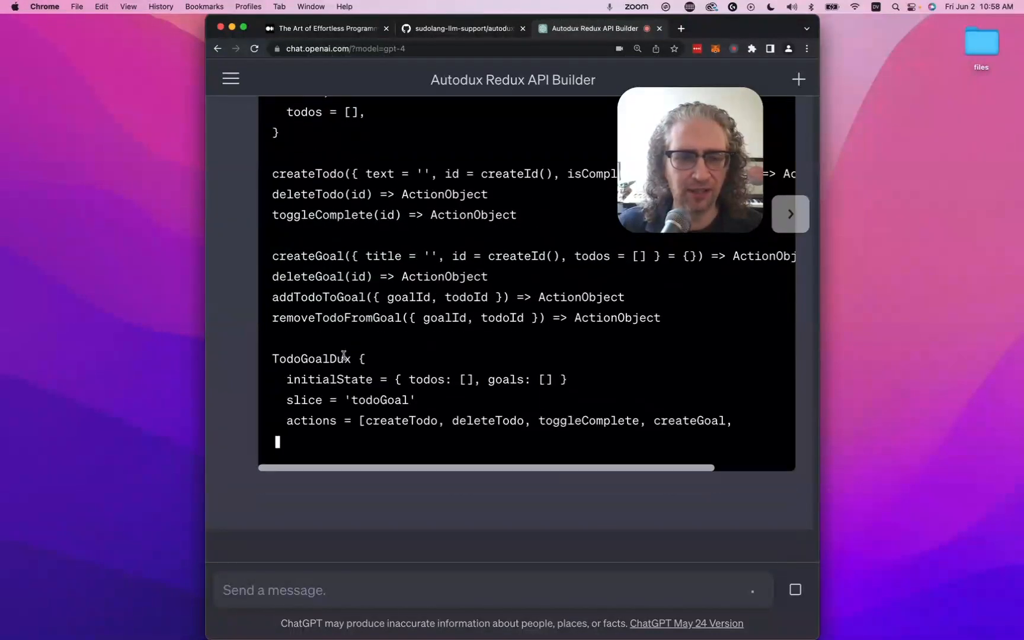
pyautogui.scroll(-3)
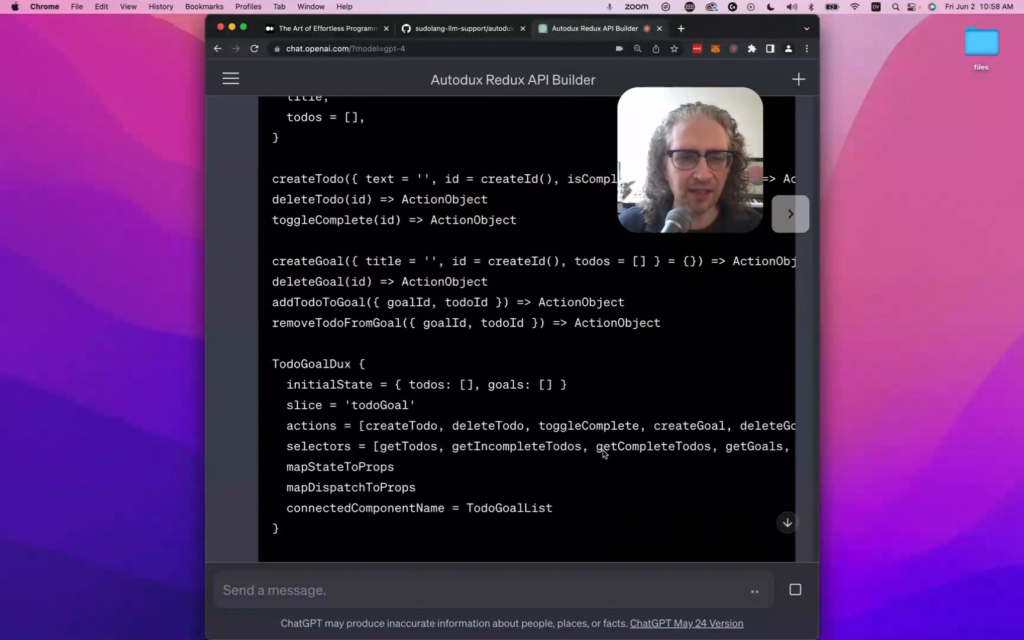
pyautogui.scroll(-3)
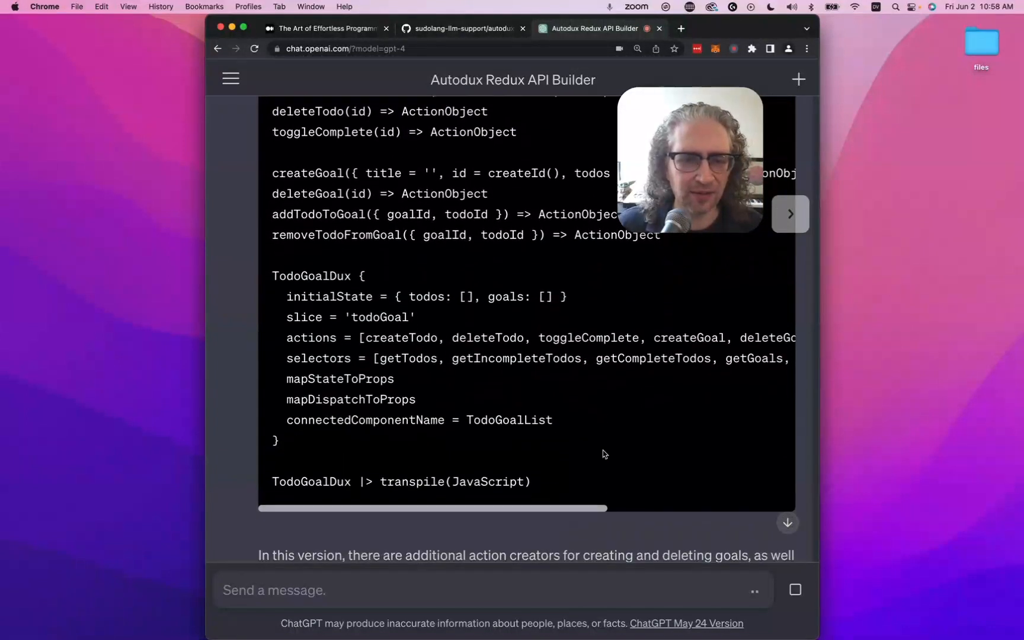
pyautogui.scroll(-3)
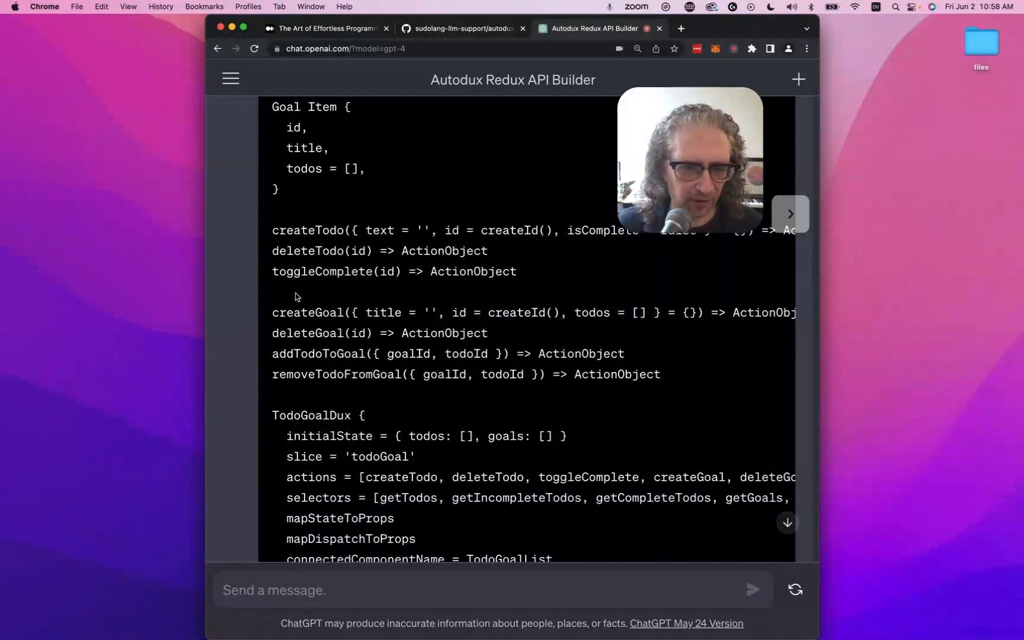
pyautogui.moveTo(570, 462)
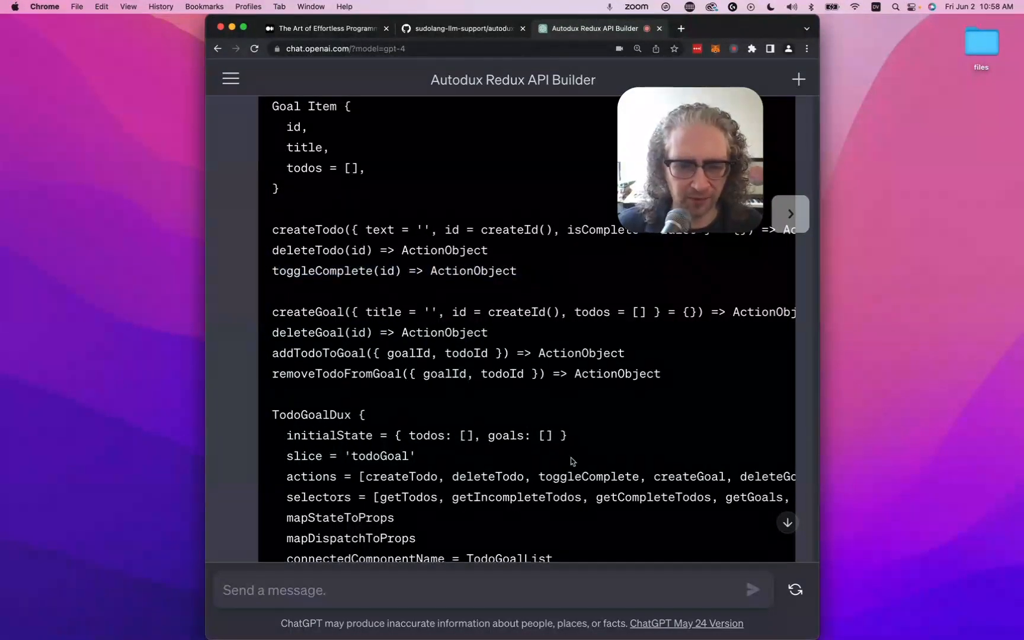
pyautogui.scroll(-3)
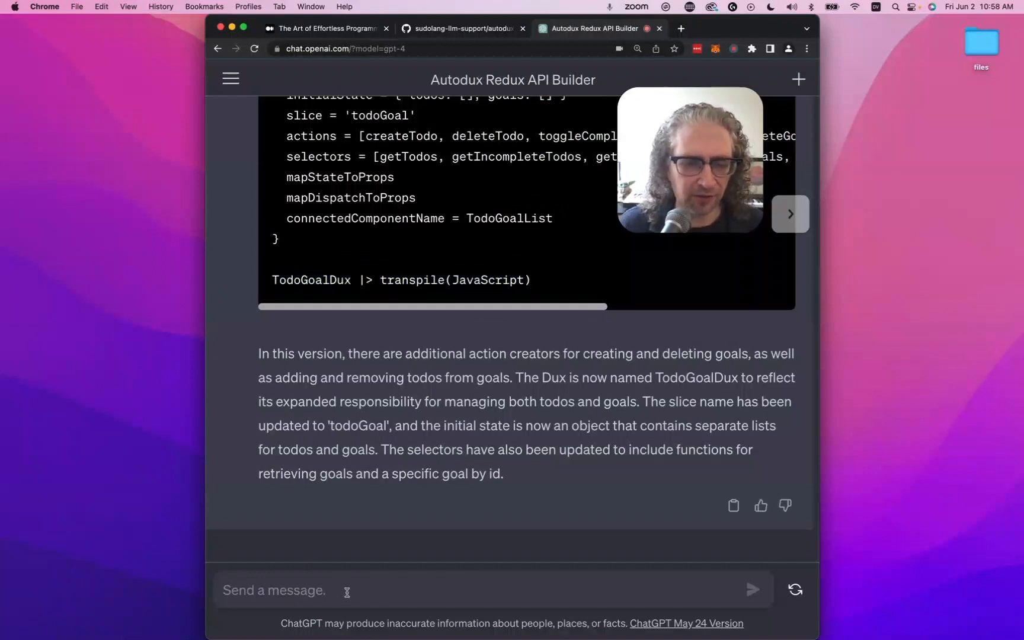
# - Send 'TodoGoalDux |> transpile(JavaScript)' to ChatGPT
pyautogui.write('TodoGoalDux |> transpile(JavaScript)')
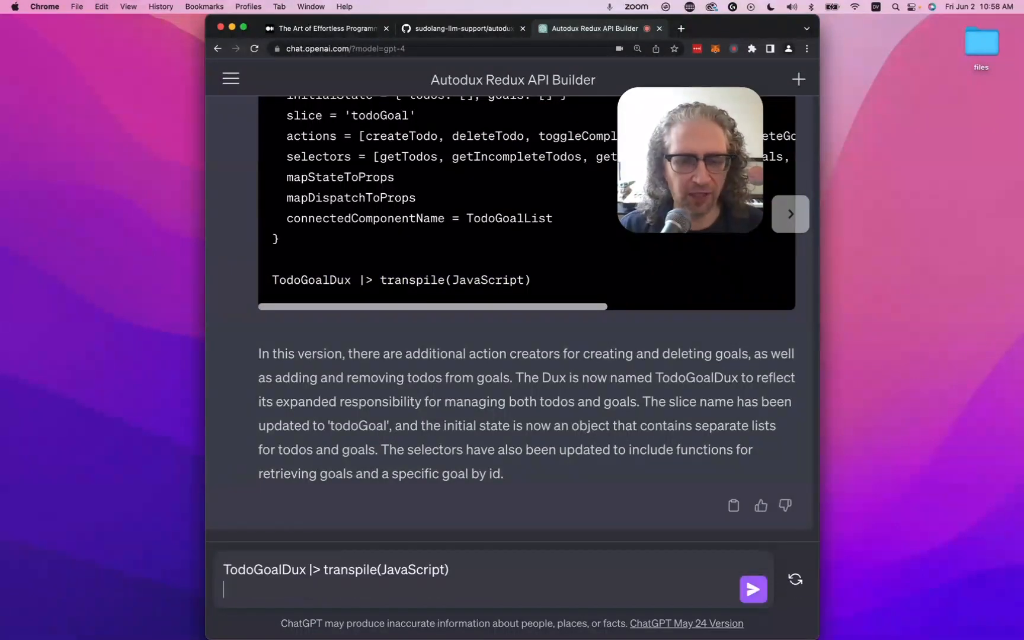
pyautogui.click(752, 590)
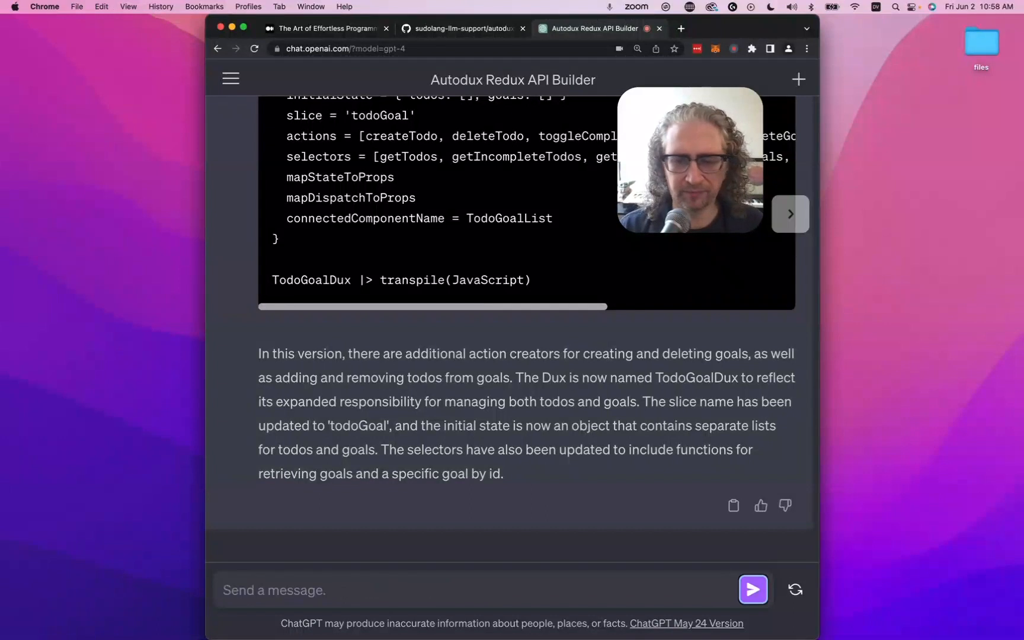
pyautogui.click(752, 590)
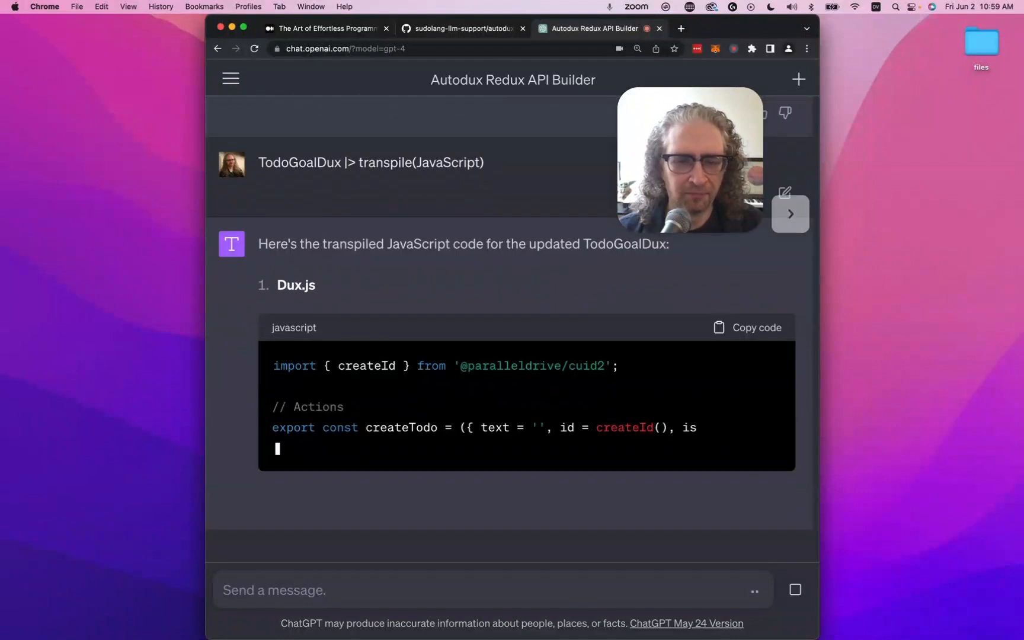
pyautogui.scroll(-3)
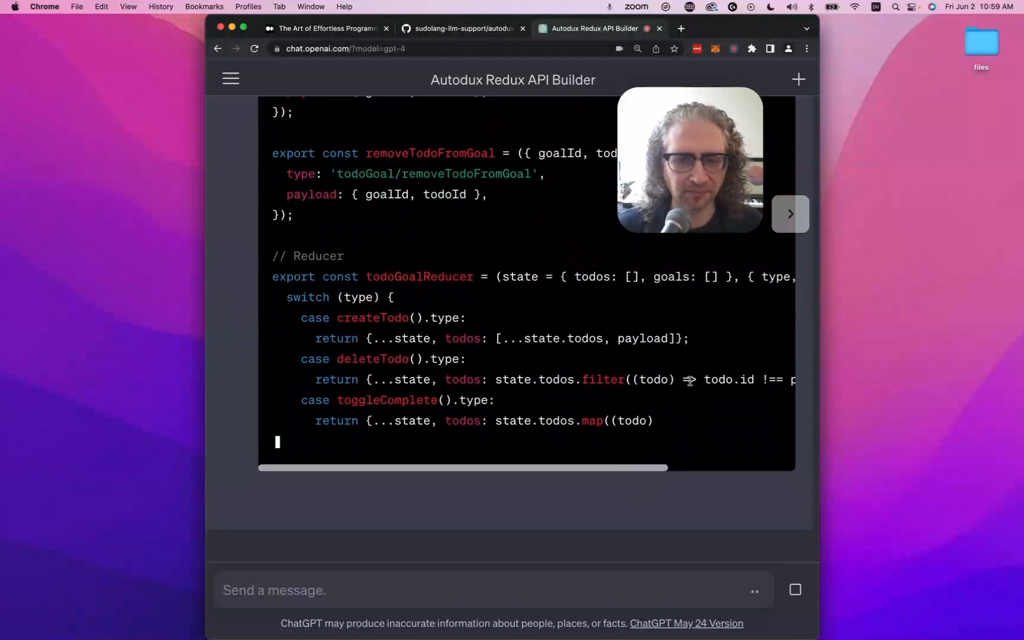
# - Scroll through the combined todo-goal reducer, selectors and store.js as they generate
pyautogui.scroll(-3)
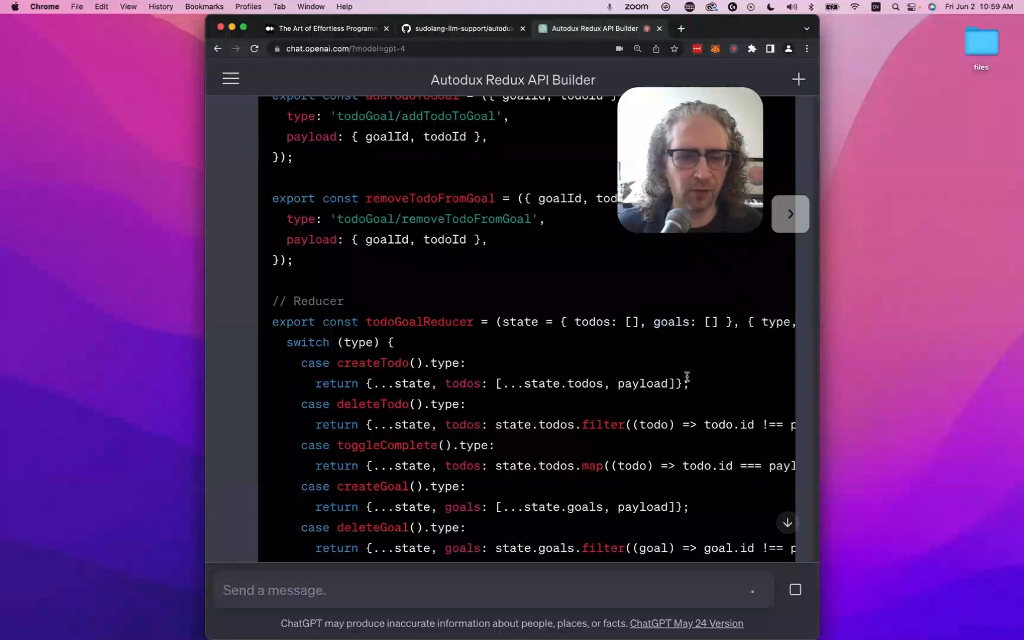
pyautogui.scroll(3)
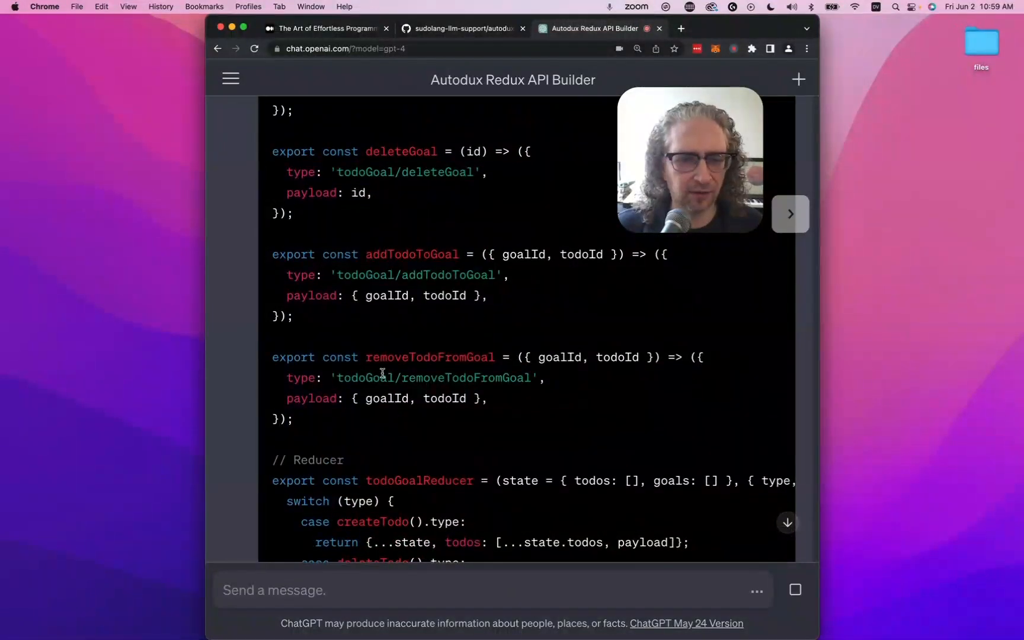
pyautogui.doubleClick(388, 398)
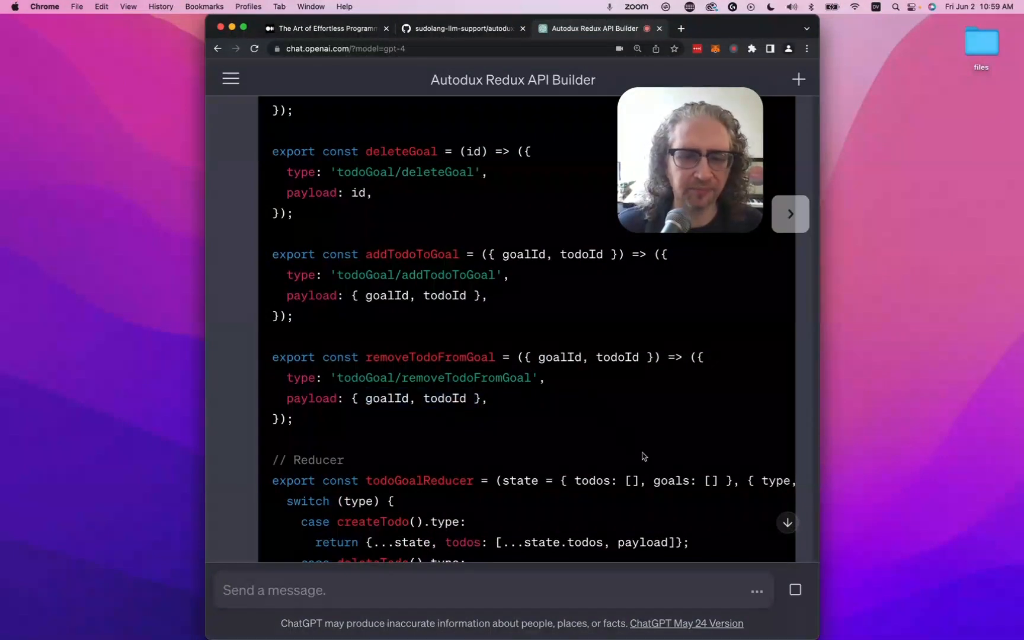
pyautogui.scroll(-3)
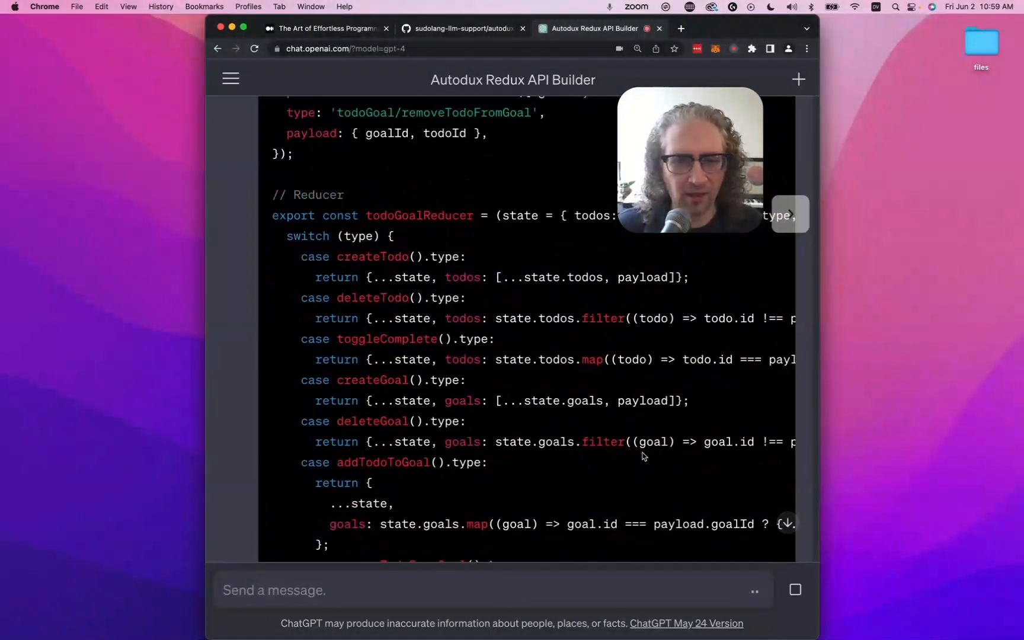
pyautogui.scroll(-3)
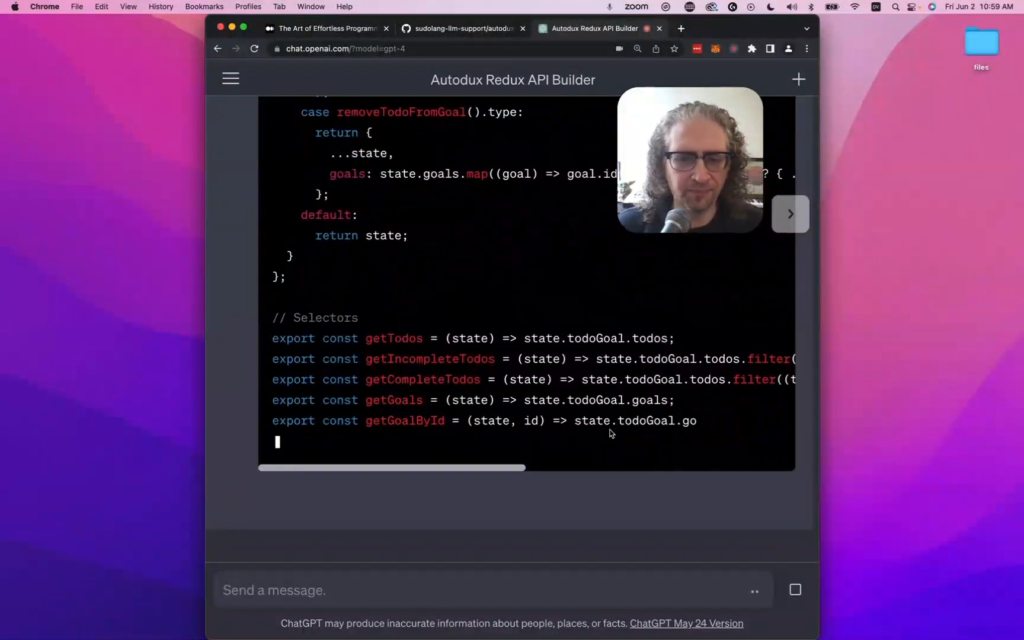
pyautogui.scroll(-3)
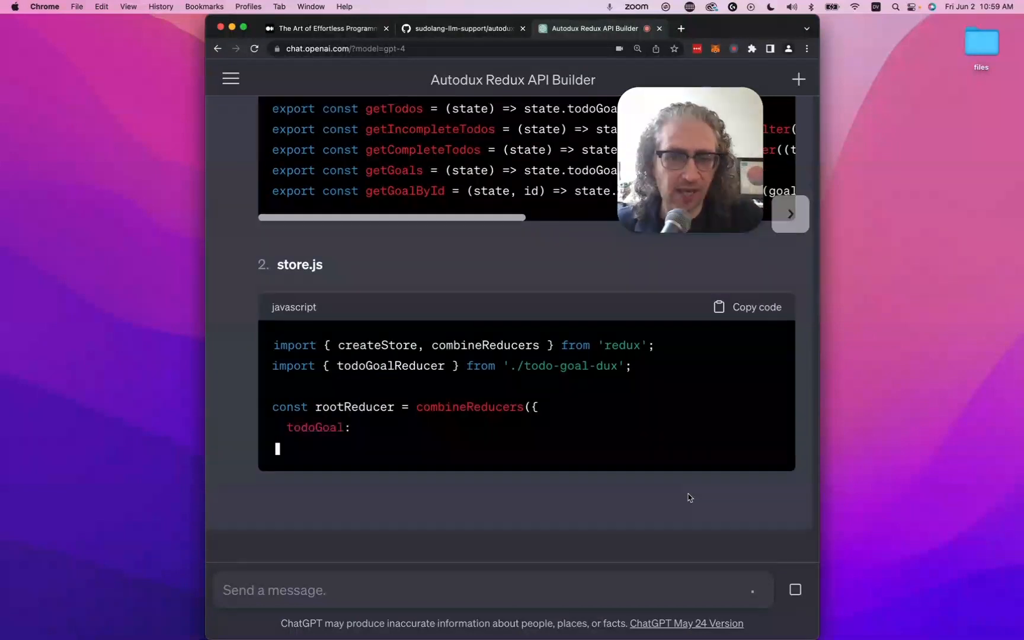
pyautogui.scroll(-3)
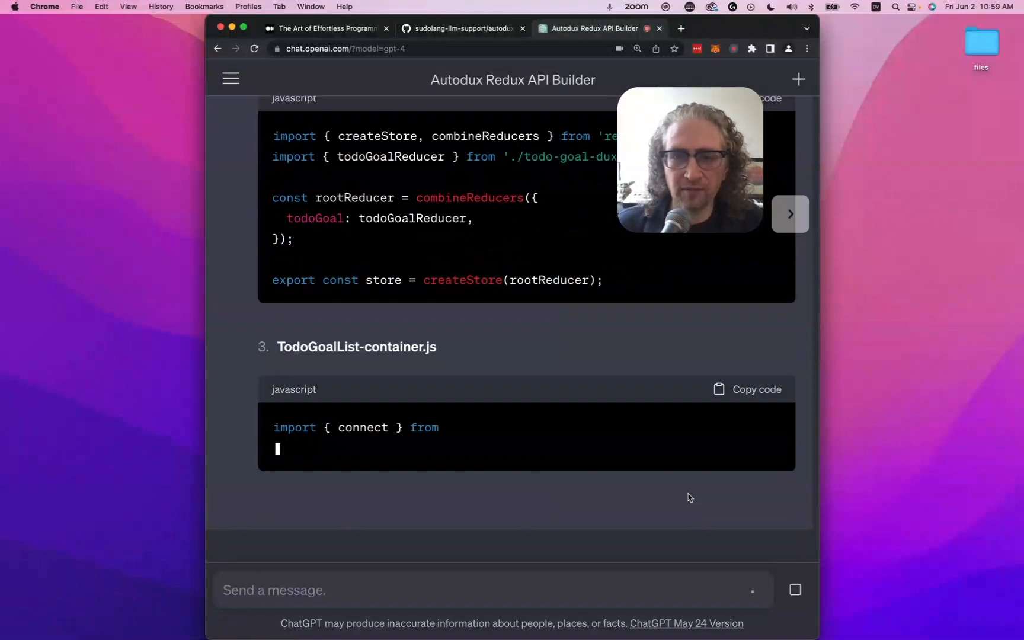